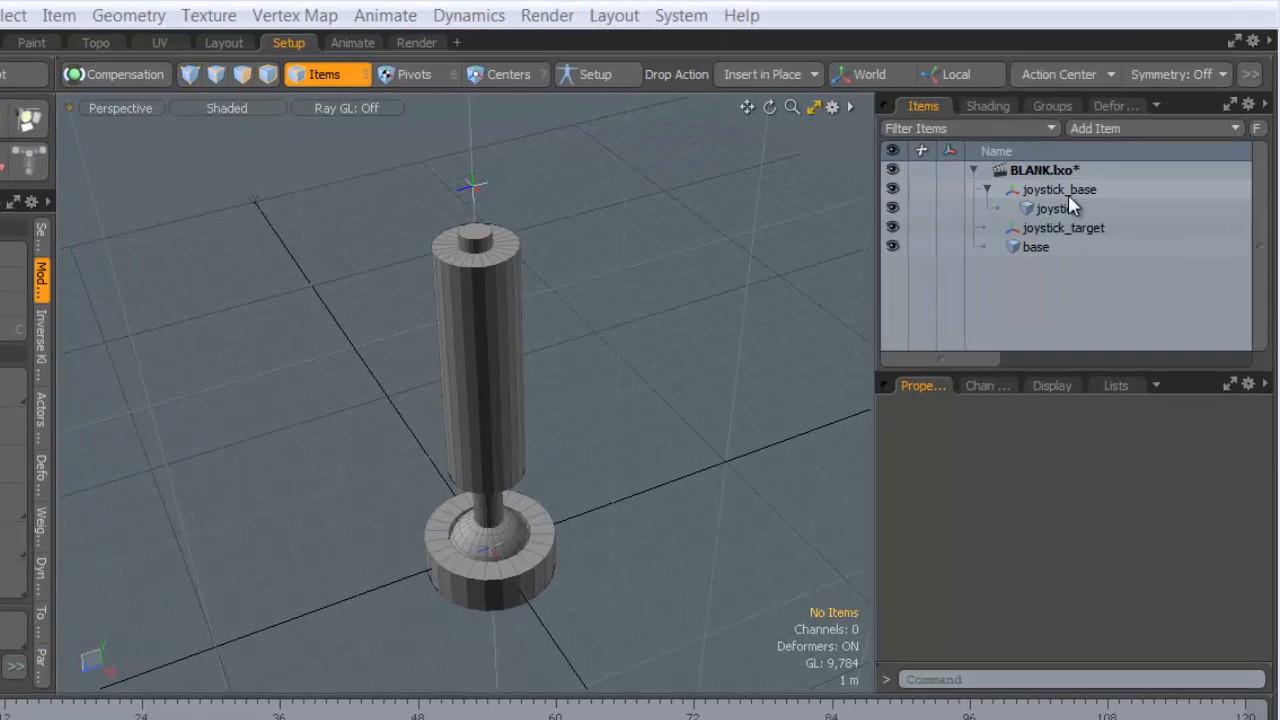
- Select joystick_base, then add joystick_target to the selection for a direction constraint
click(1059, 189)
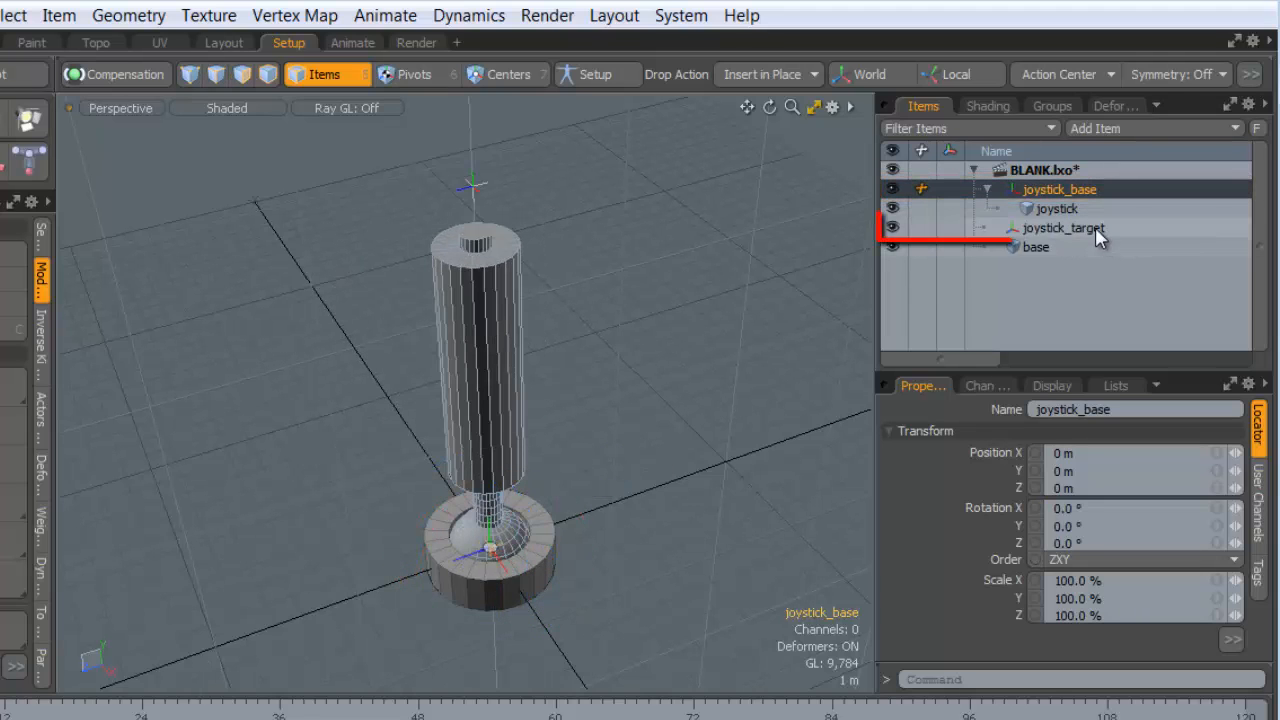
click(1063, 227)
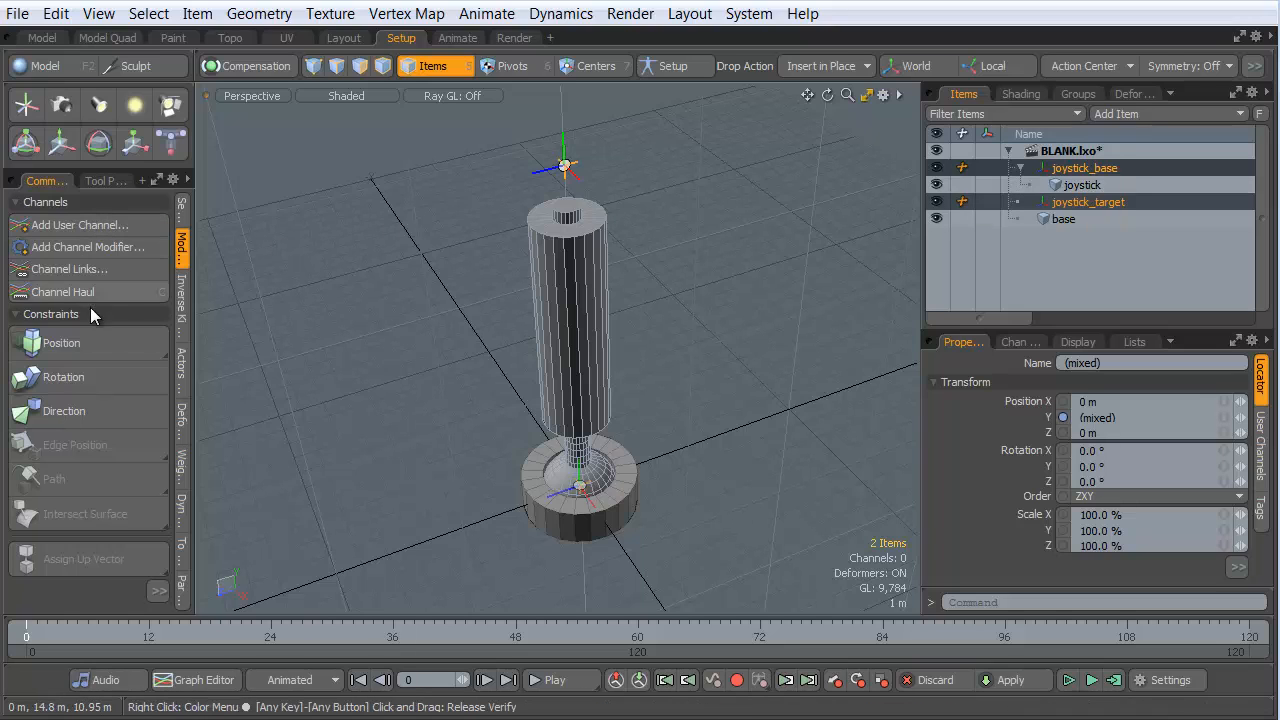
mouse_move(118, 343)
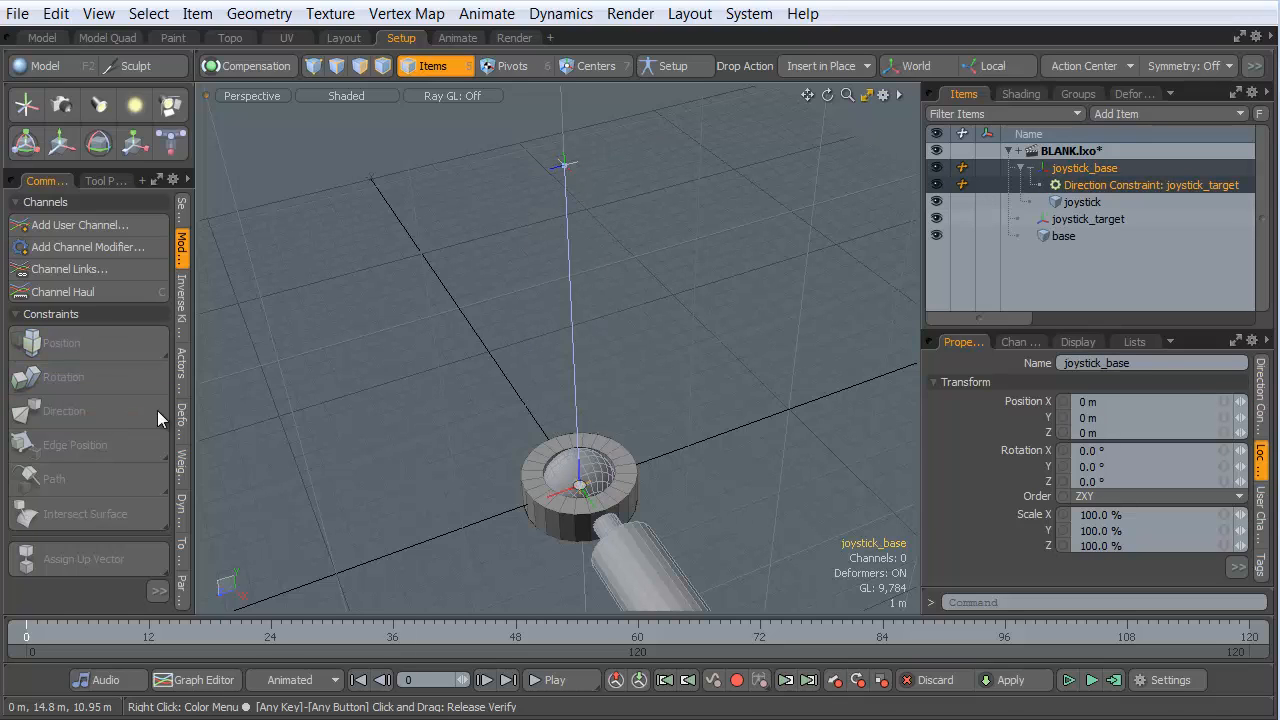
- Set the direction constraint's axis to Y, then drag joystick_target around to test the tilt
click(1150, 185)
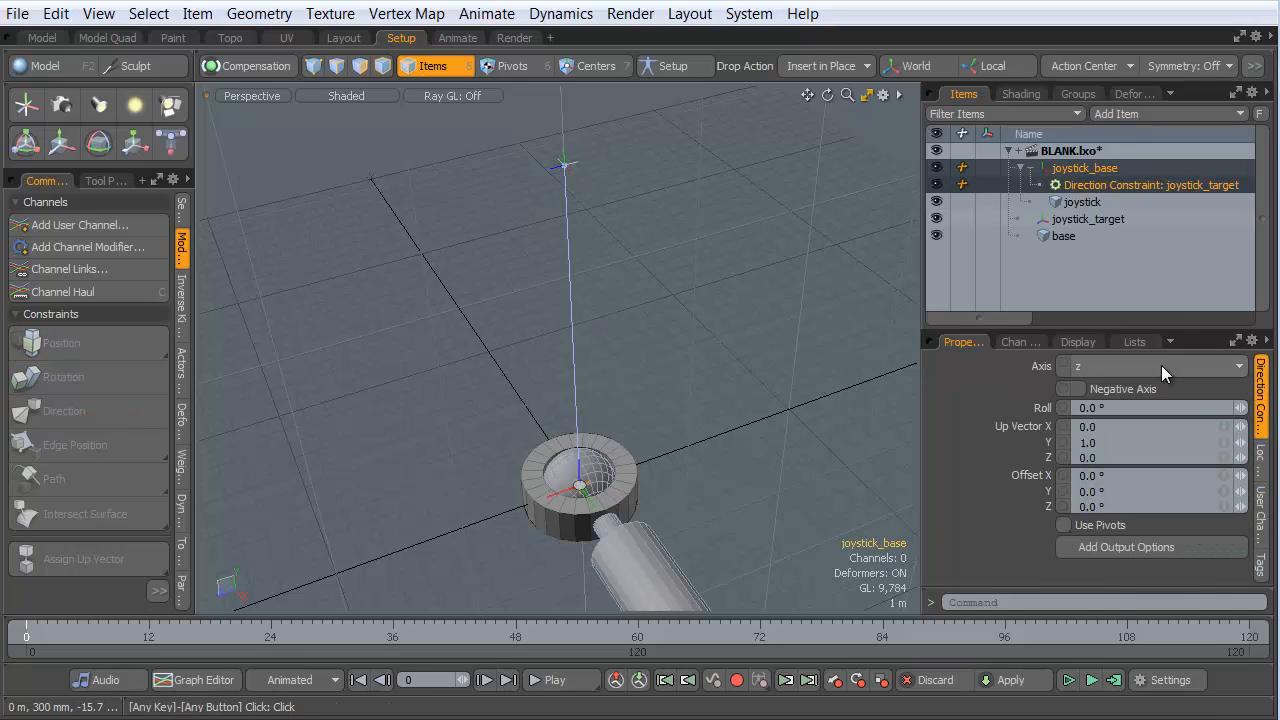
click(1150, 365)
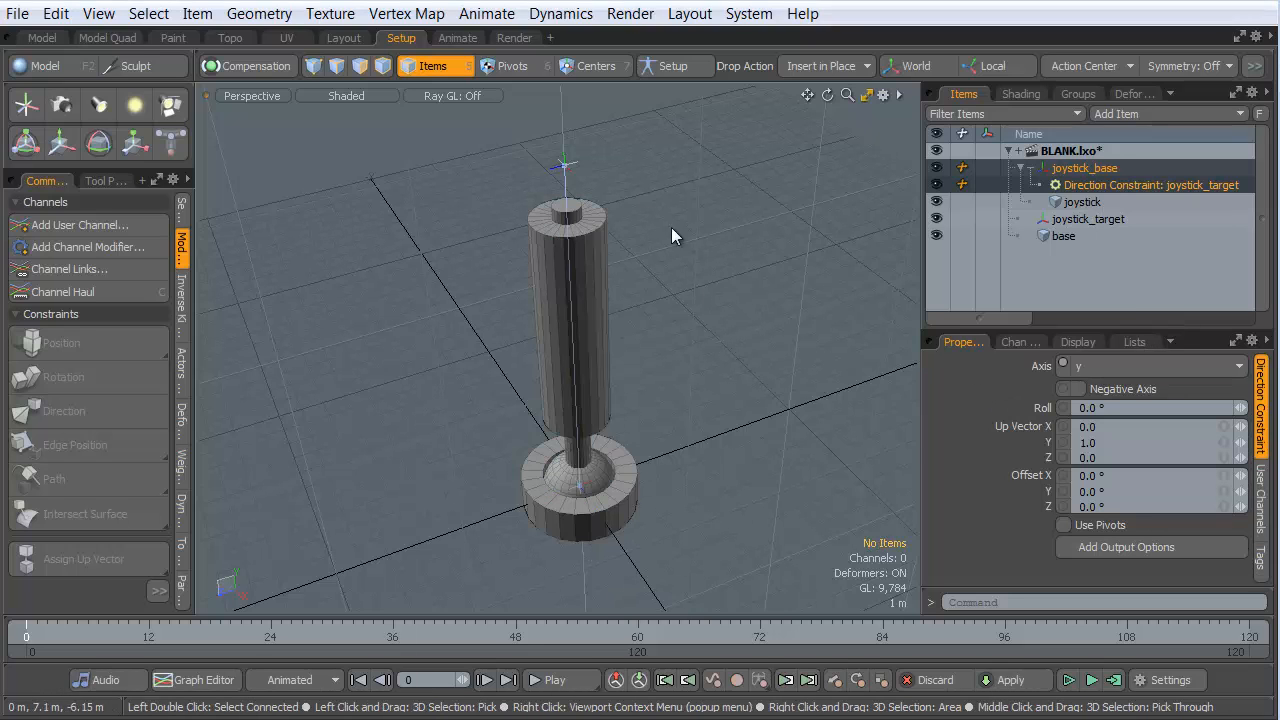
click(1088, 218)
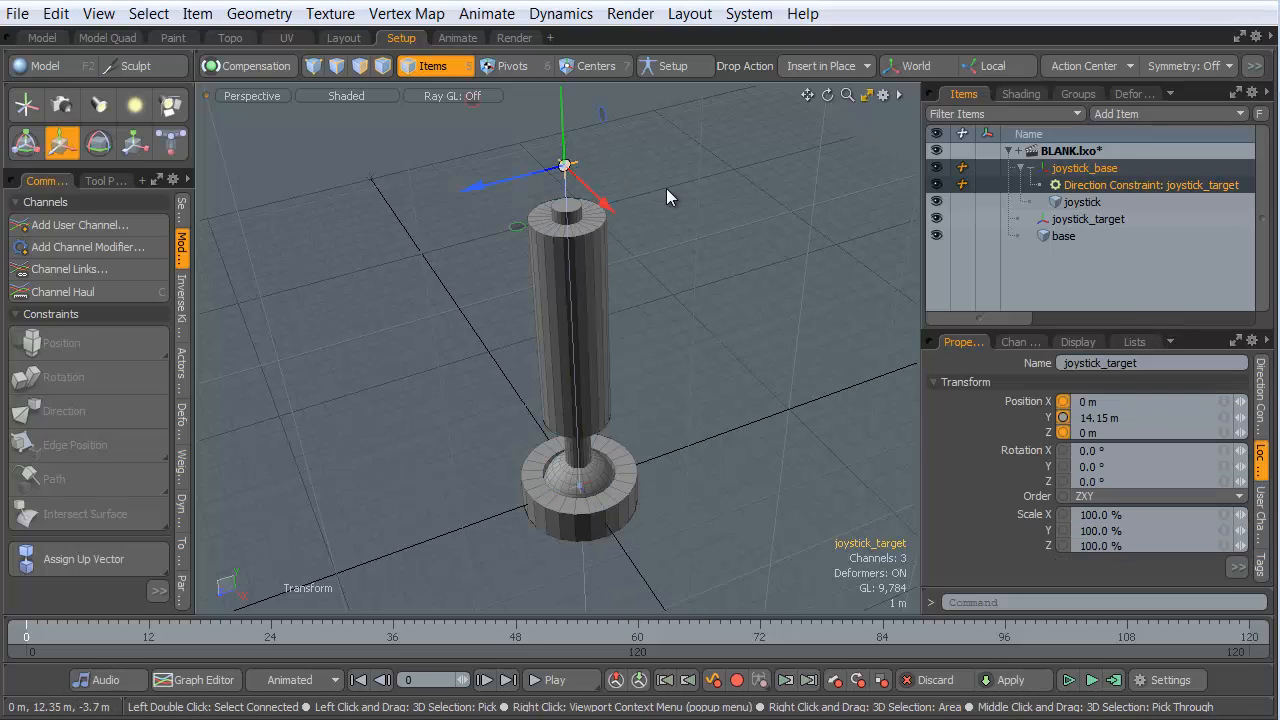
drag(567, 166, 443, 186)
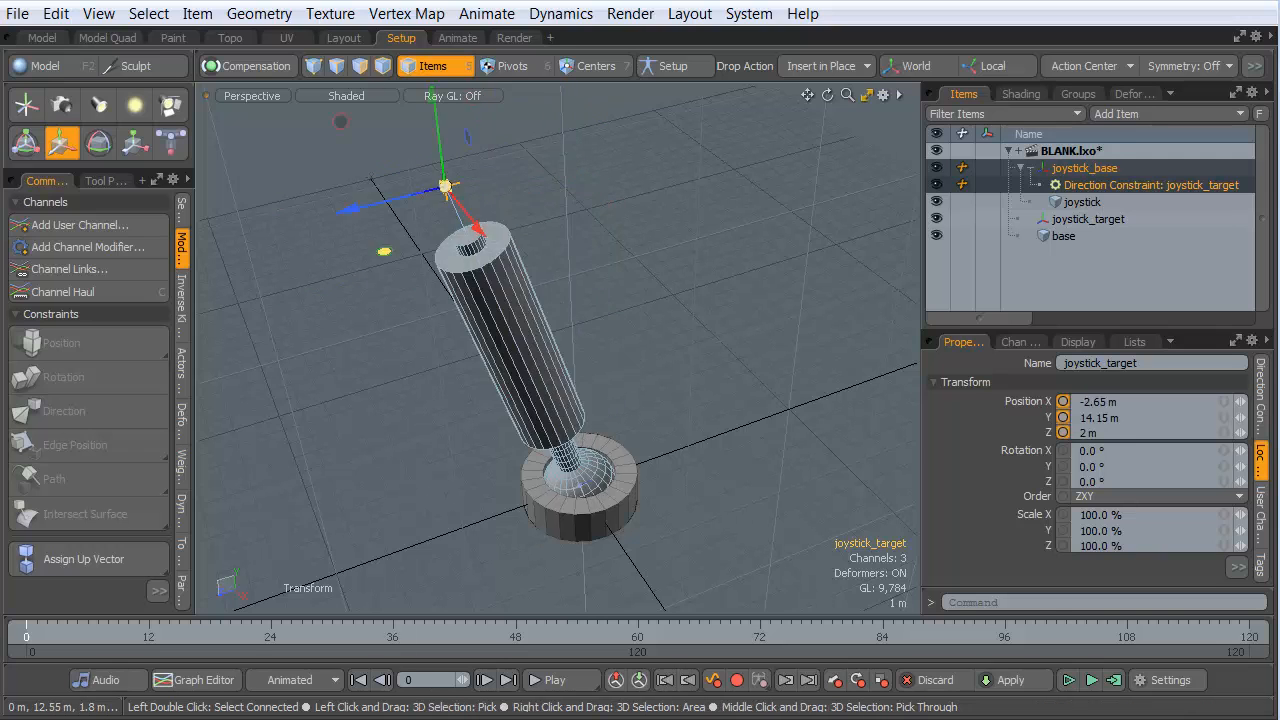
drag(443, 185, 527, 158)
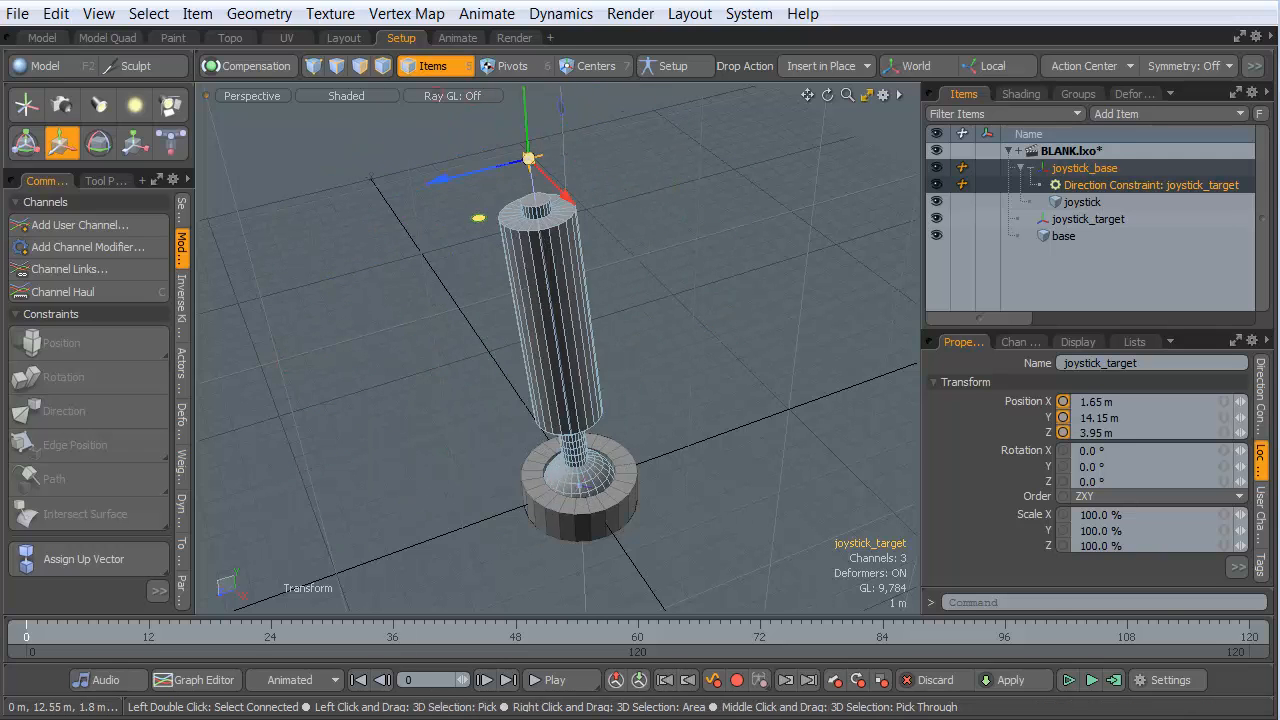
drag(530, 157, 765, 185)
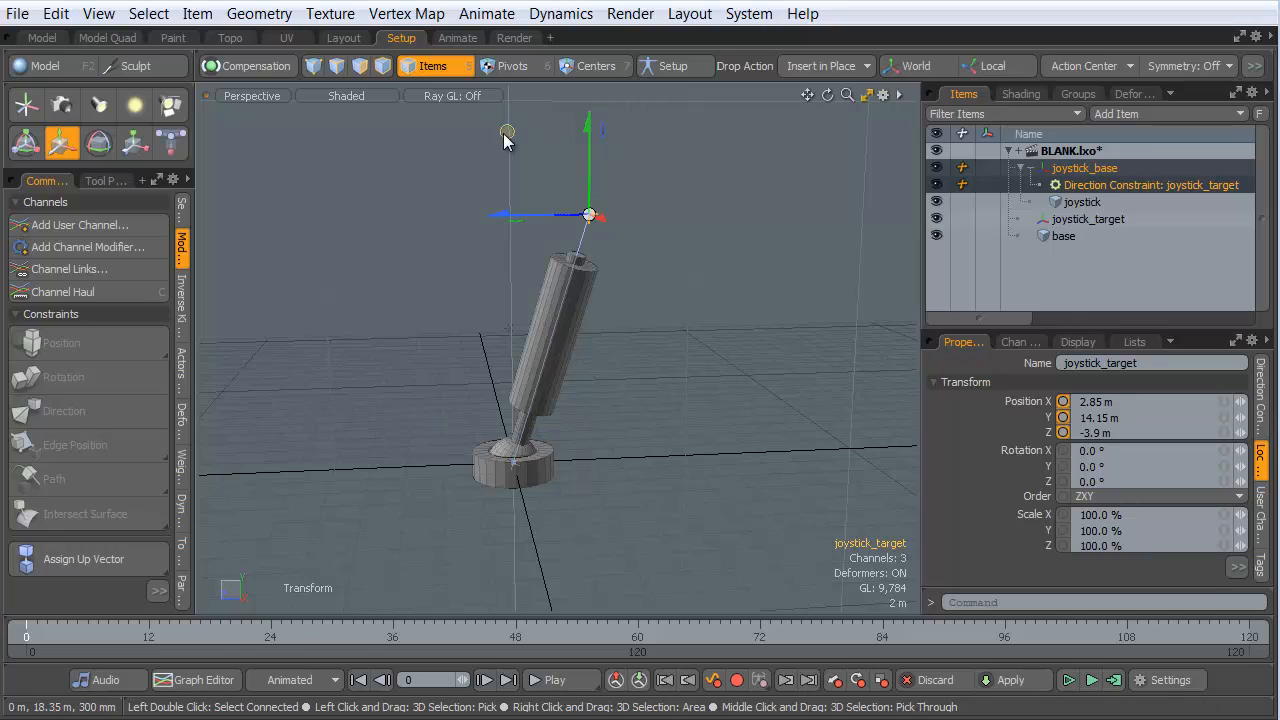
drag(590, 215, 710, 322)
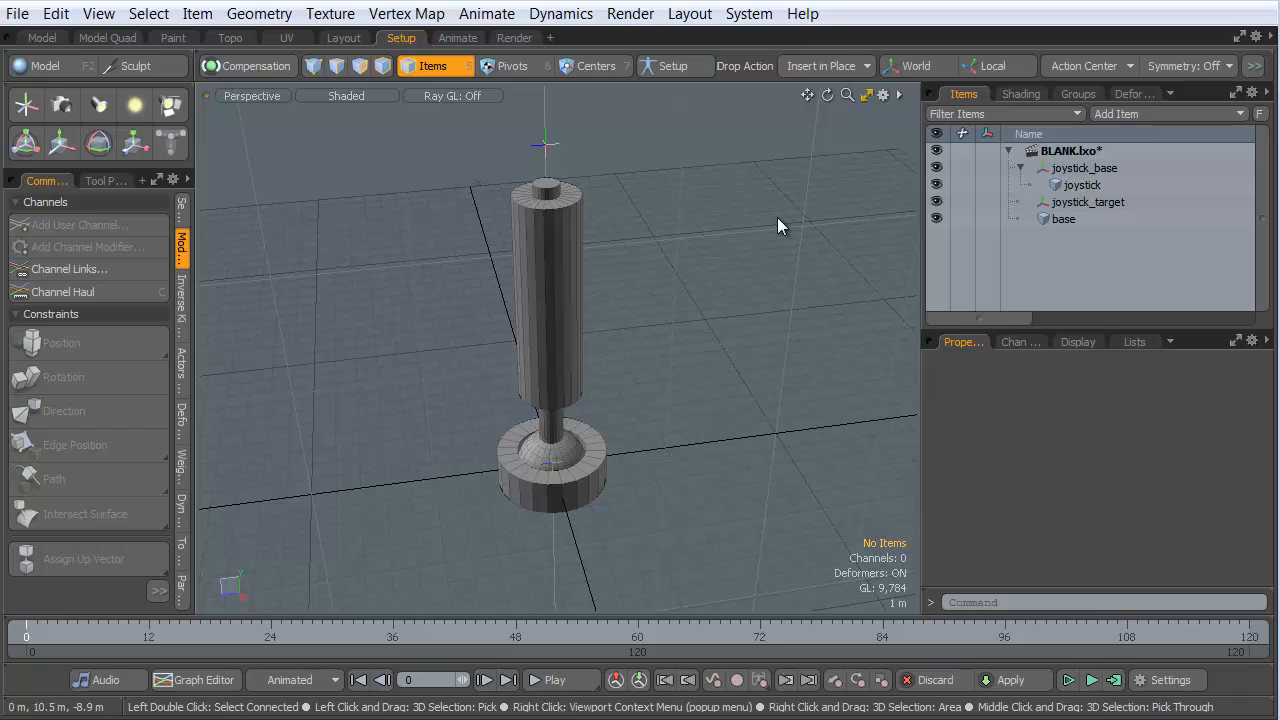
mouse_move(295, 165)
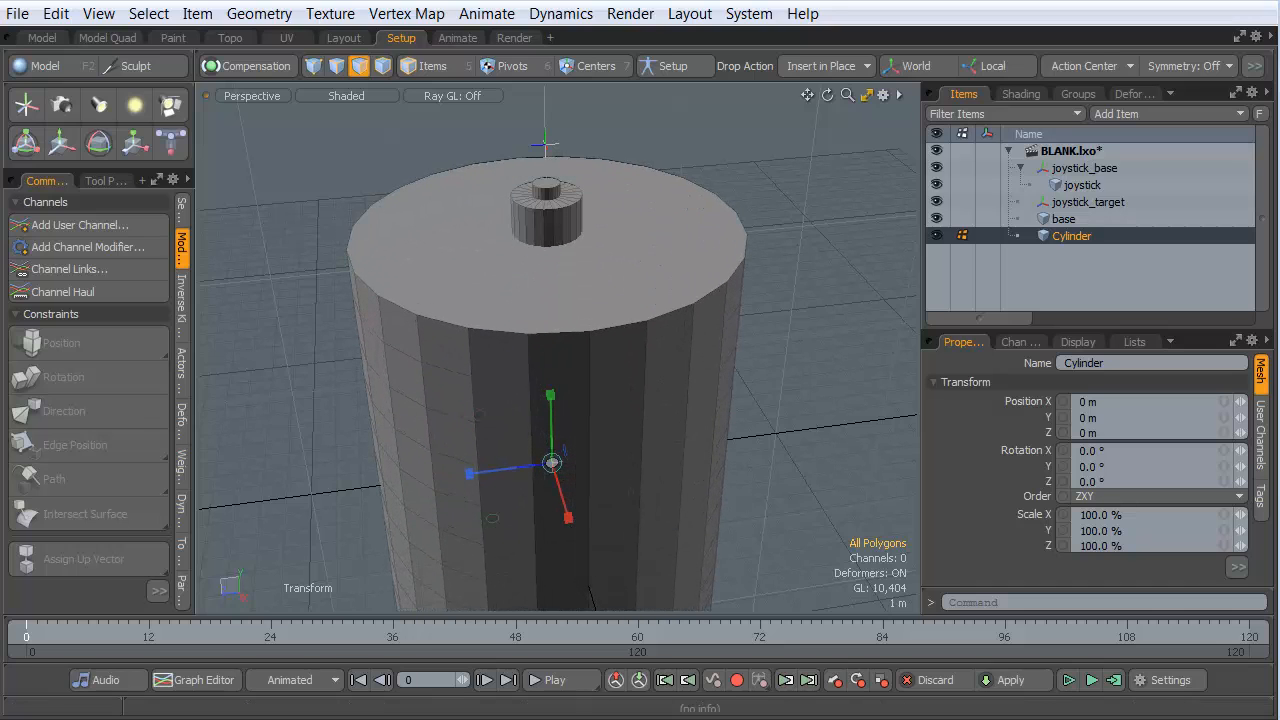
- Flatten a new Cylinder into a thin, wide disc at the top of the joystick
click(637, 227)
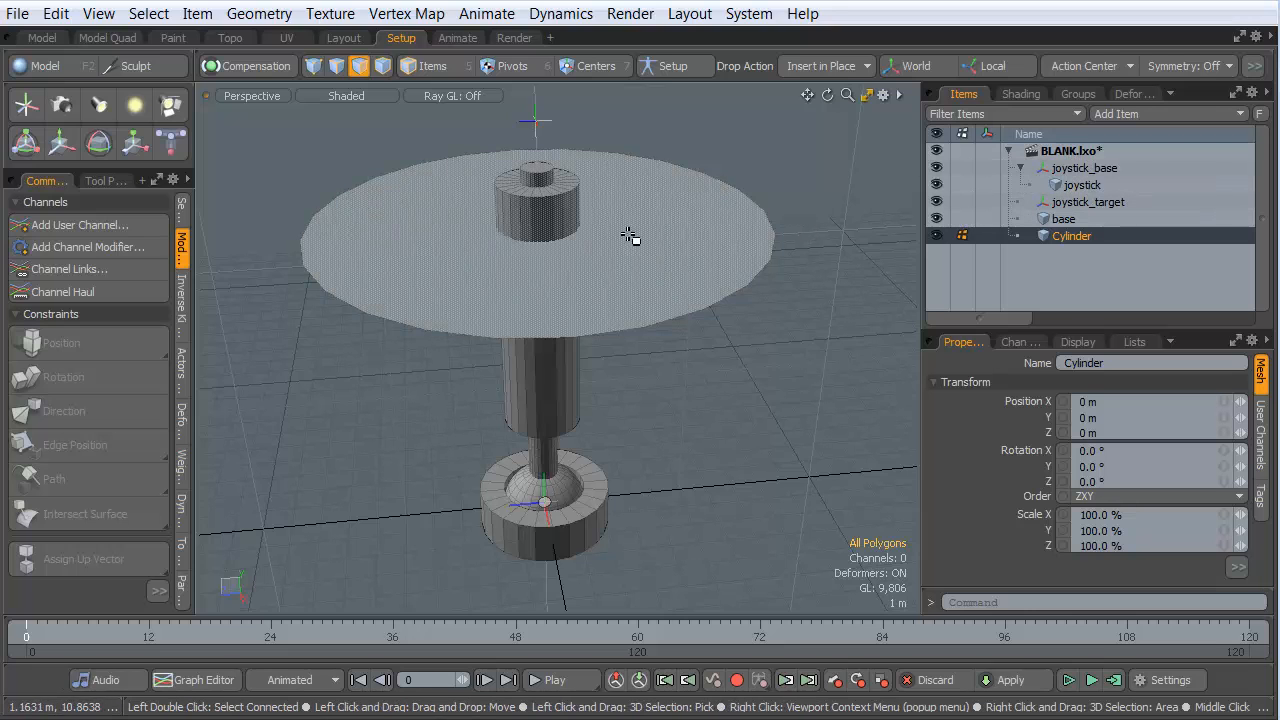
click(630, 237)
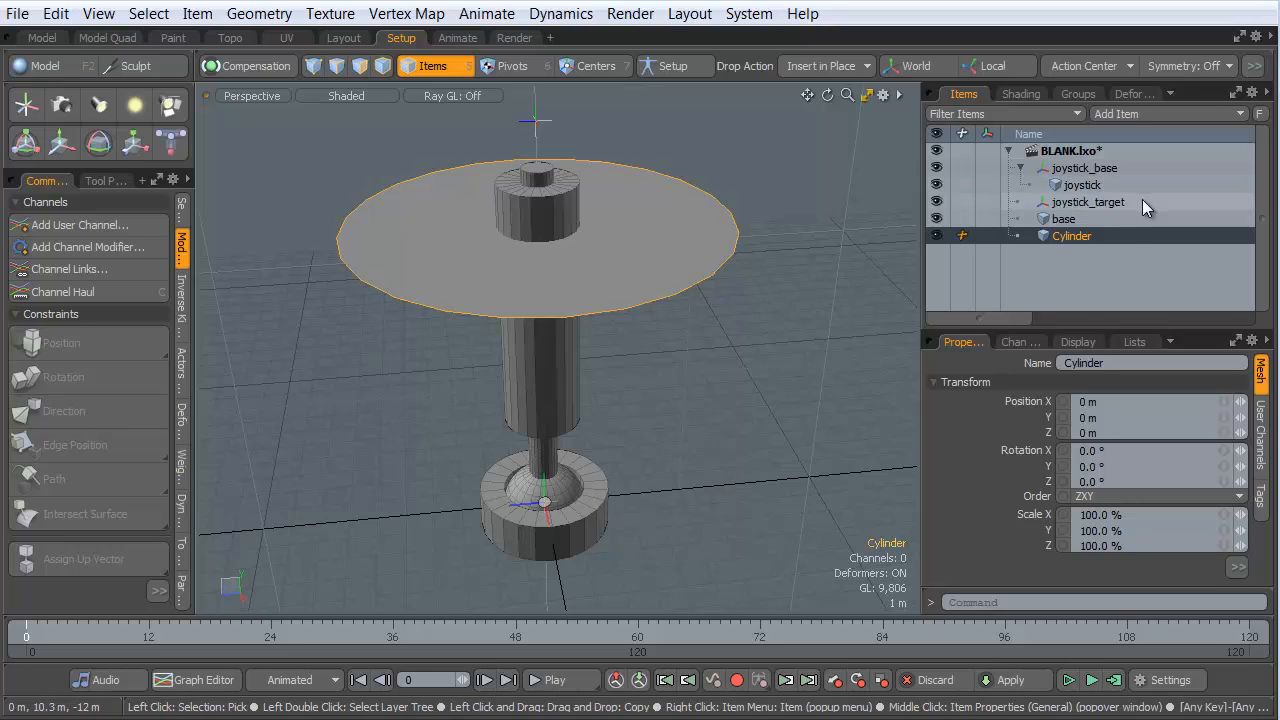
- Select joystick_target with the Cylinder and apply an Intersect Surface constraint
click(1088, 202)
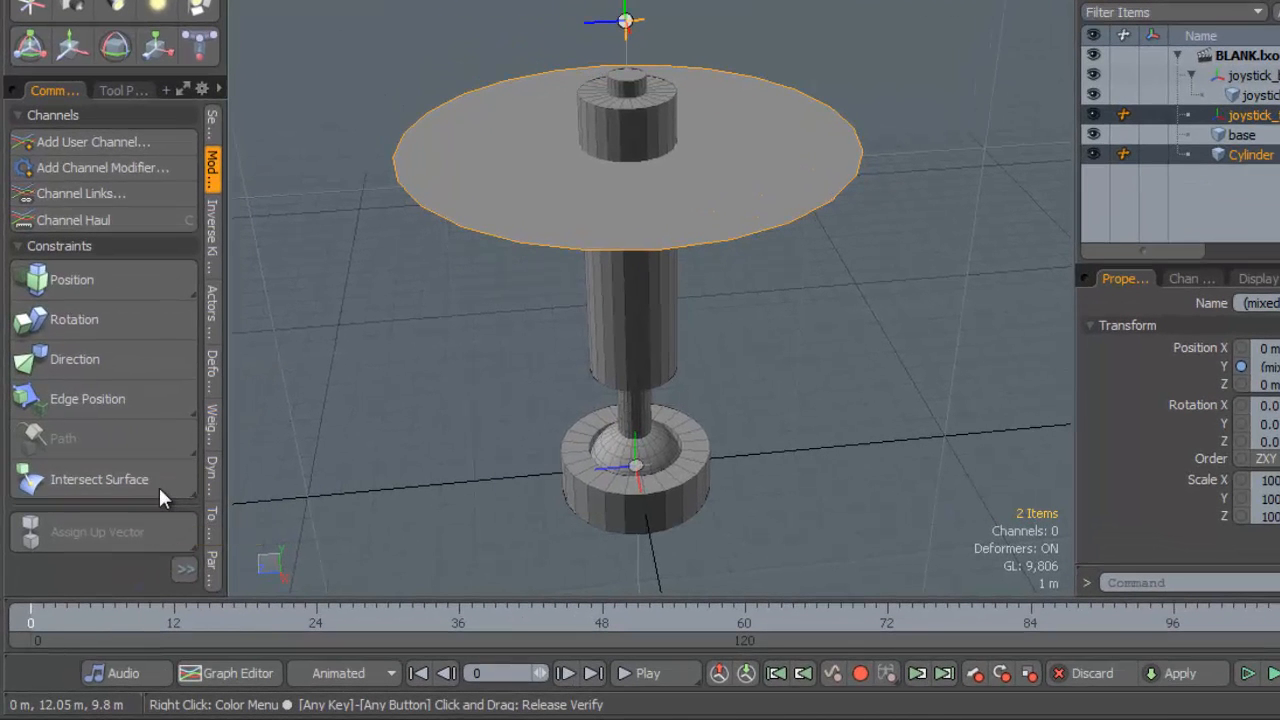
click(99, 479)
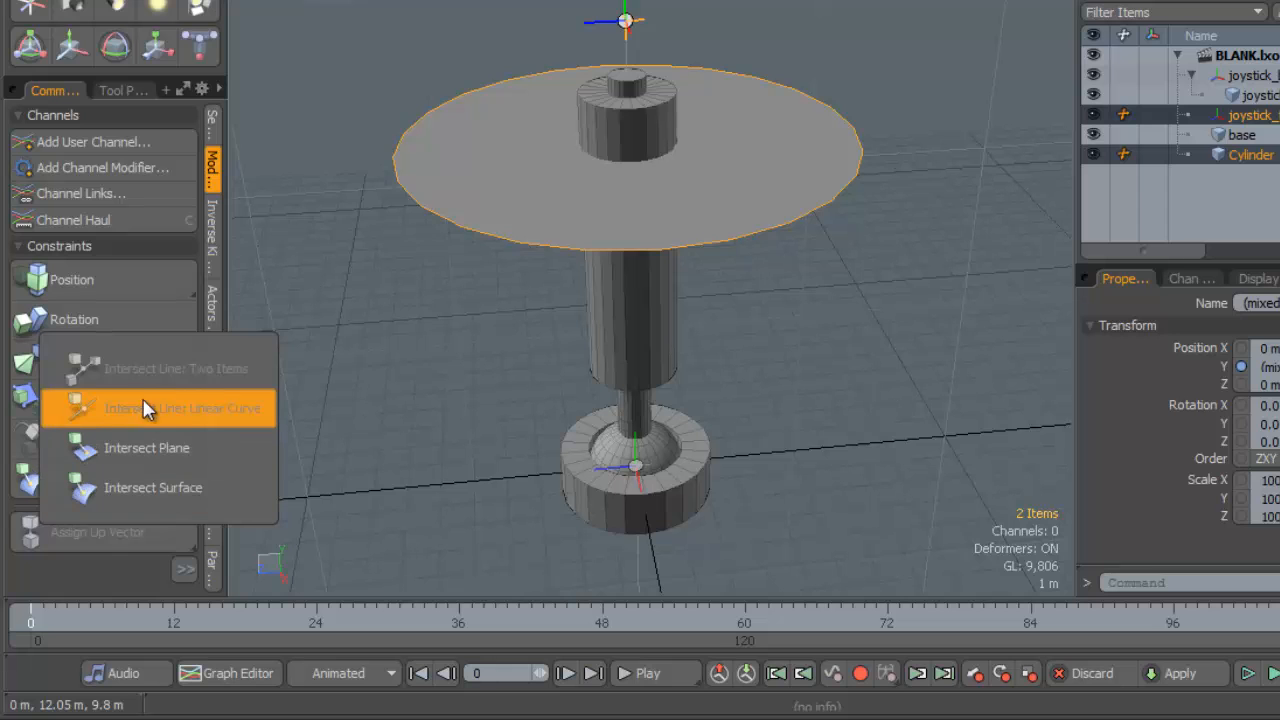
mouse_move(146, 447)
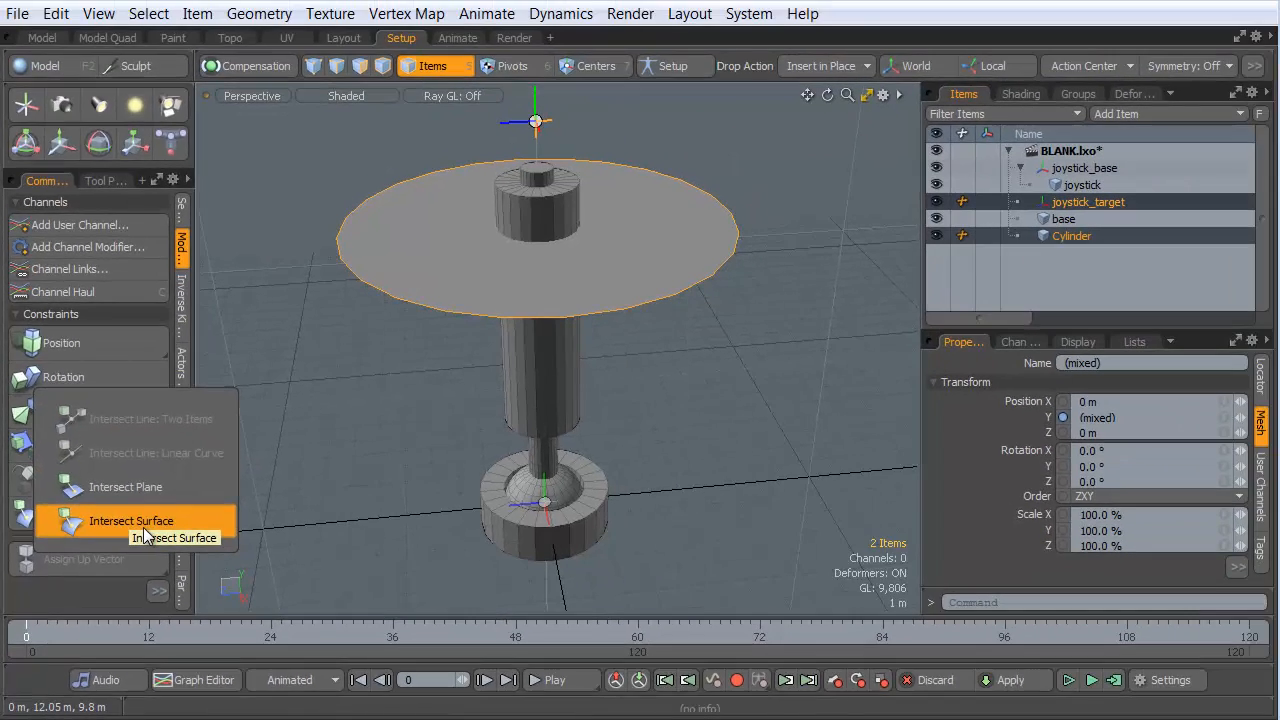
click(131, 520)
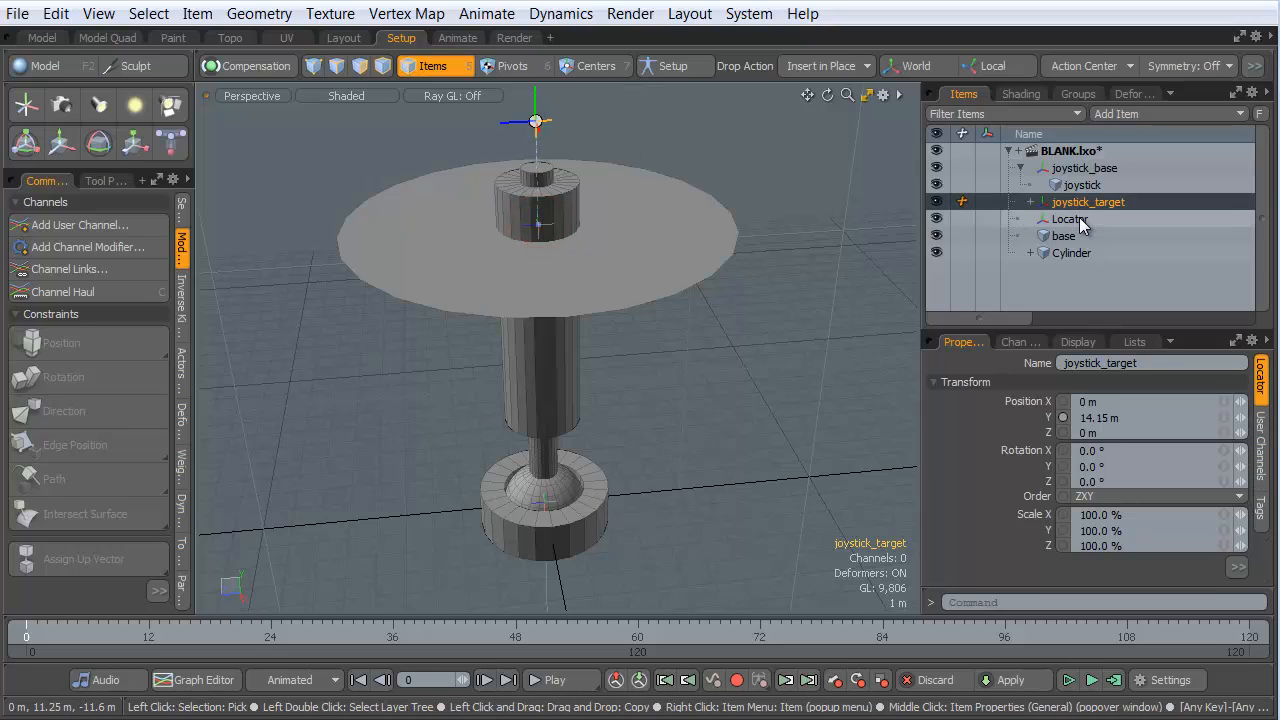
- Rename the new Locator to joystick_projected and drag joystick_target to several spots over the disc
double_click(1070, 219)
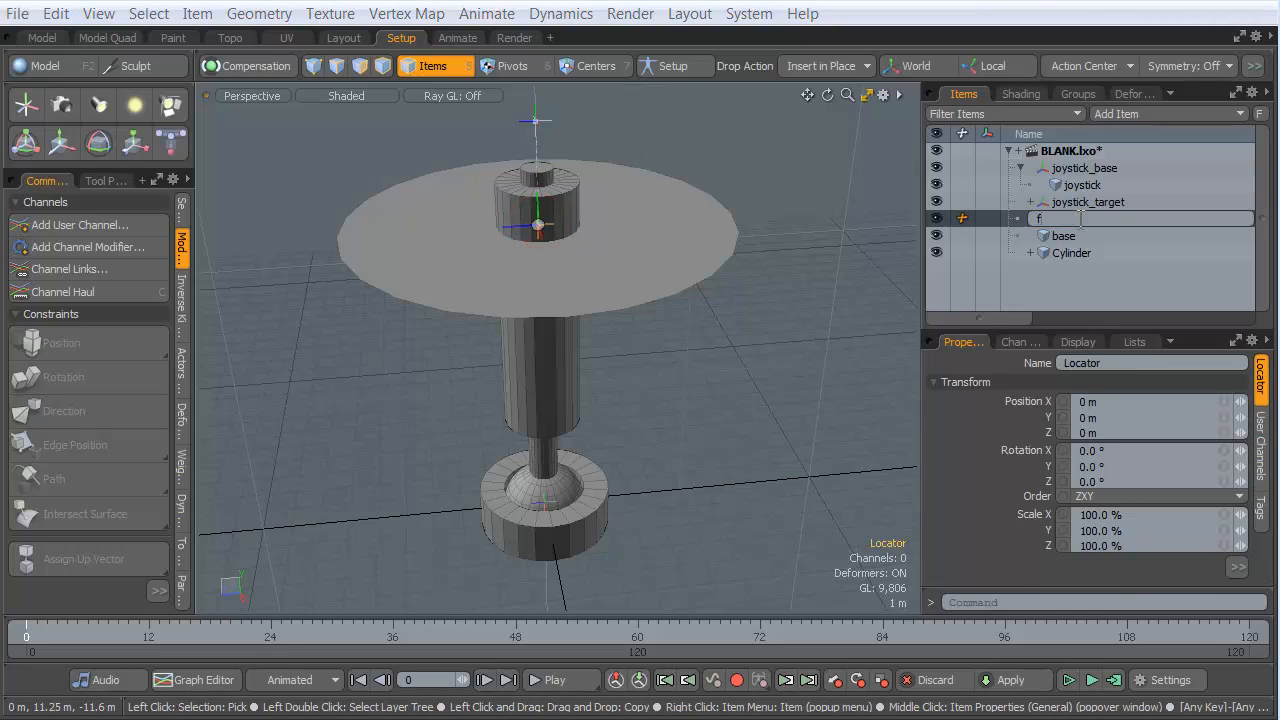
text(joystick_projected)
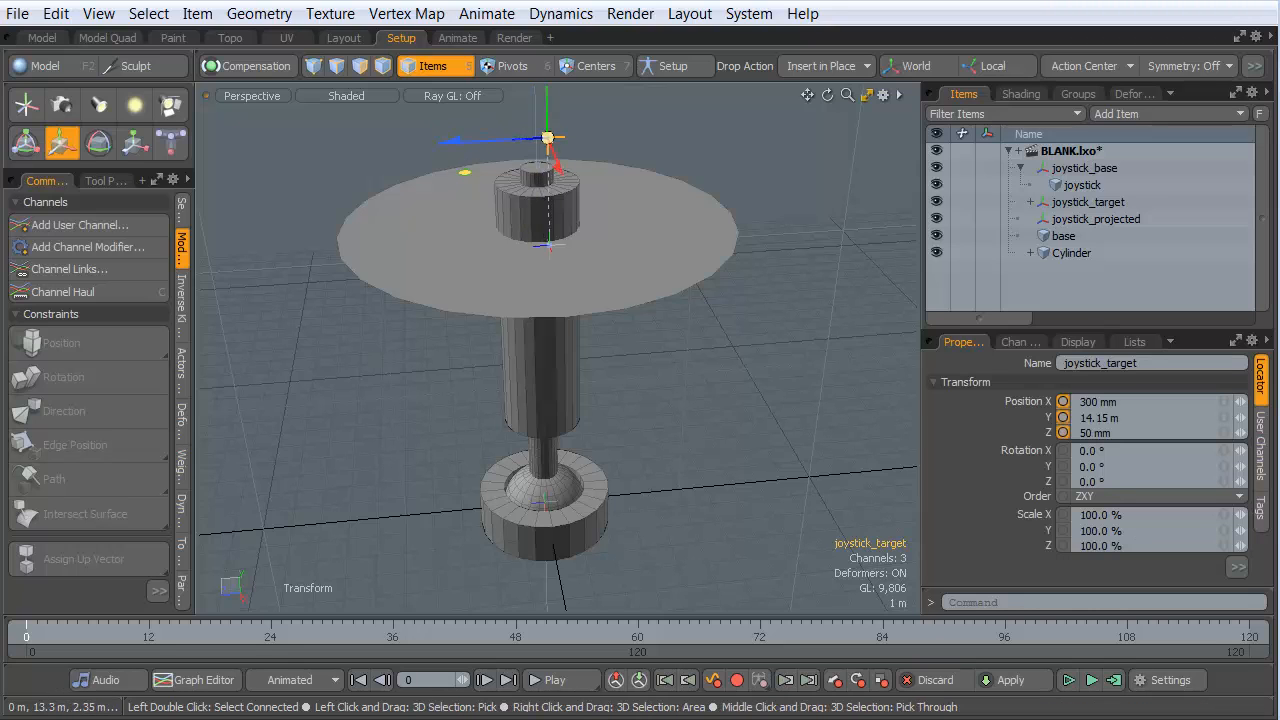
drag(547, 137, 620, 178)
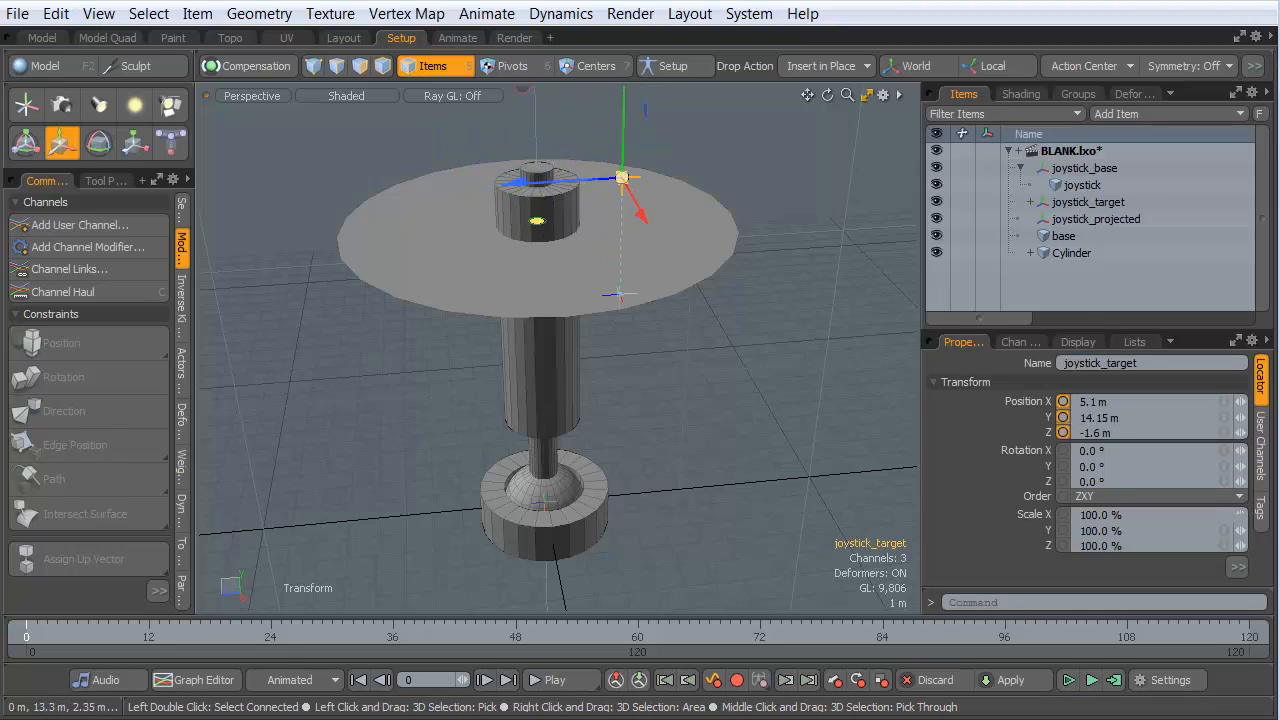
drag(620, 178, 565, 180)
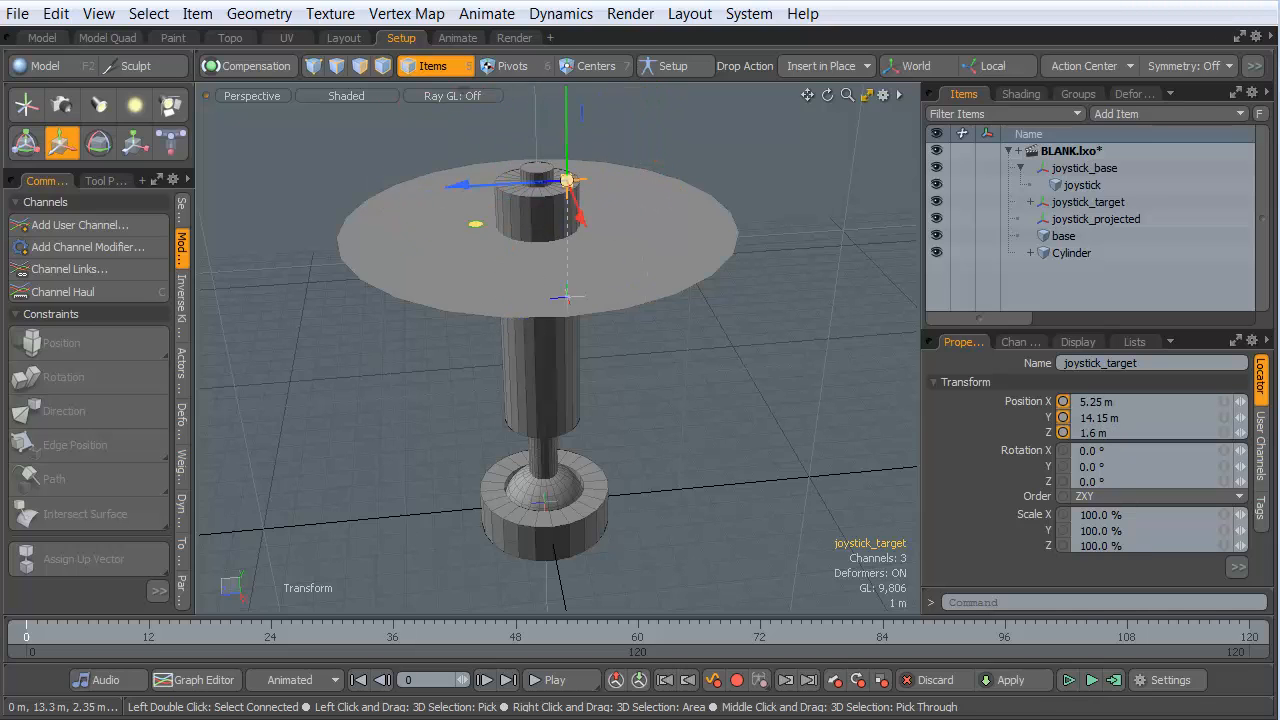
drag(565, 180, 625, 145)
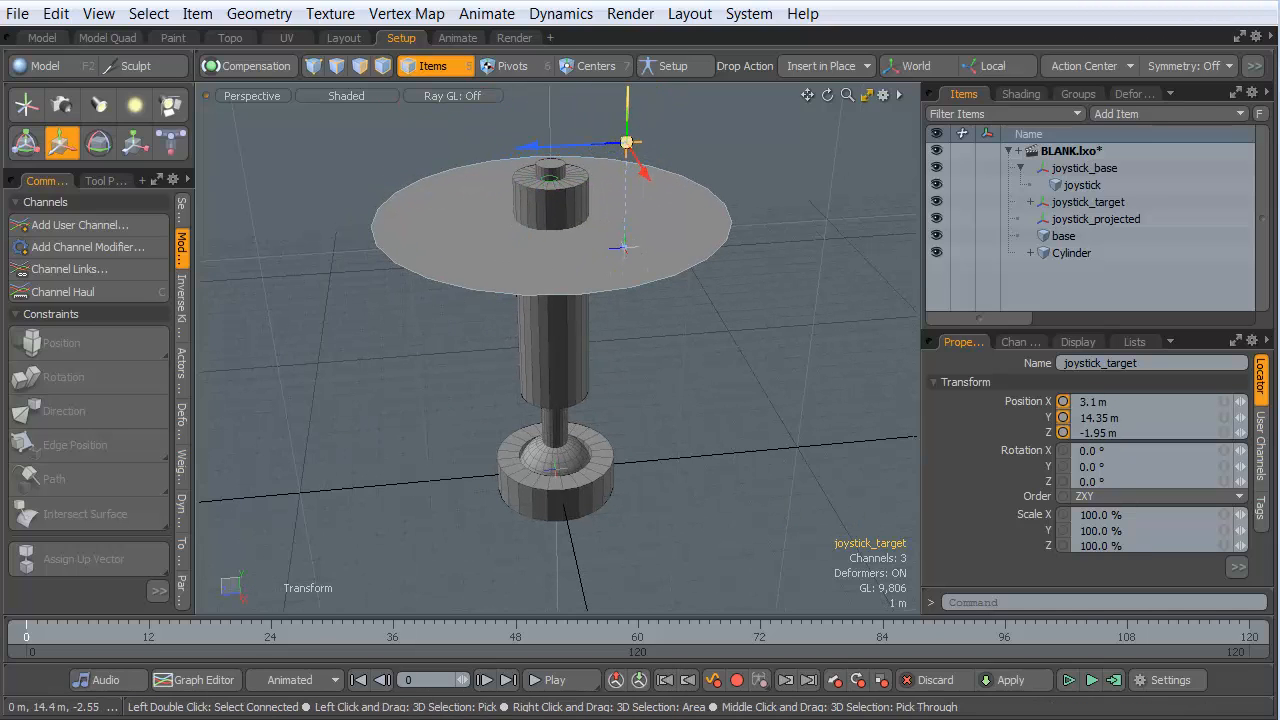
drag(627, 143, 627, 170)
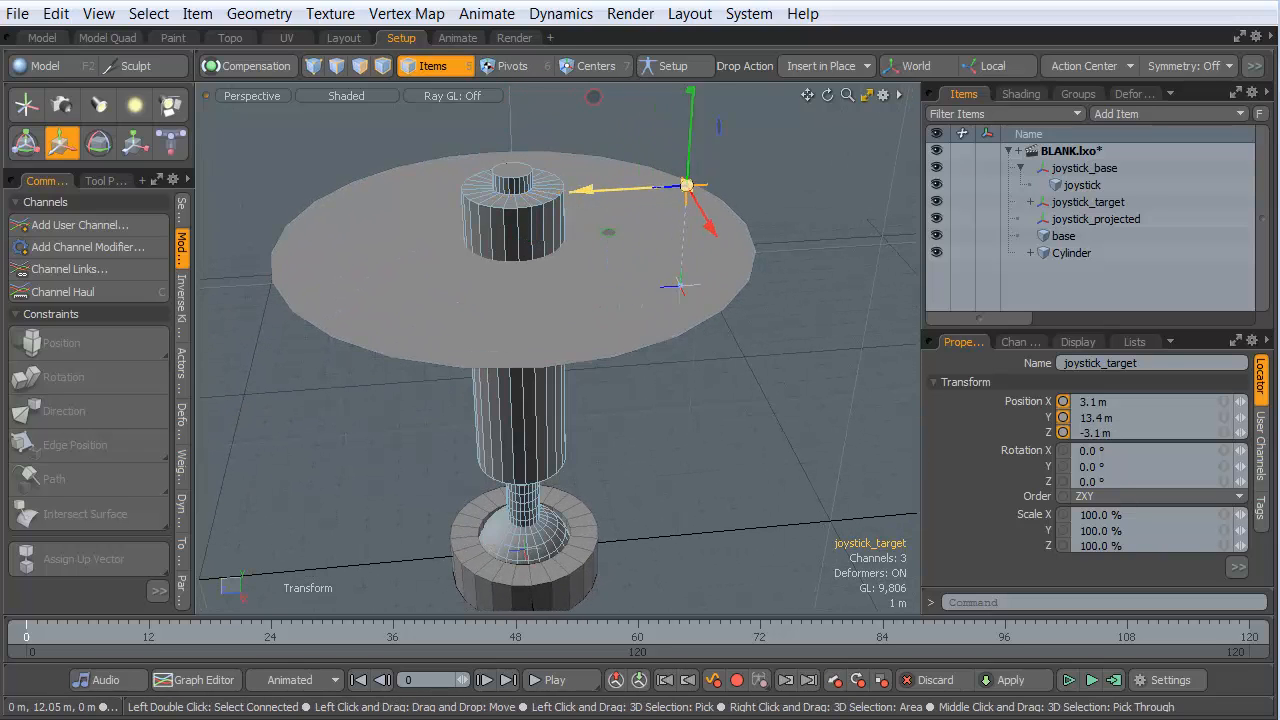
drag(688, 188, 838, 178)
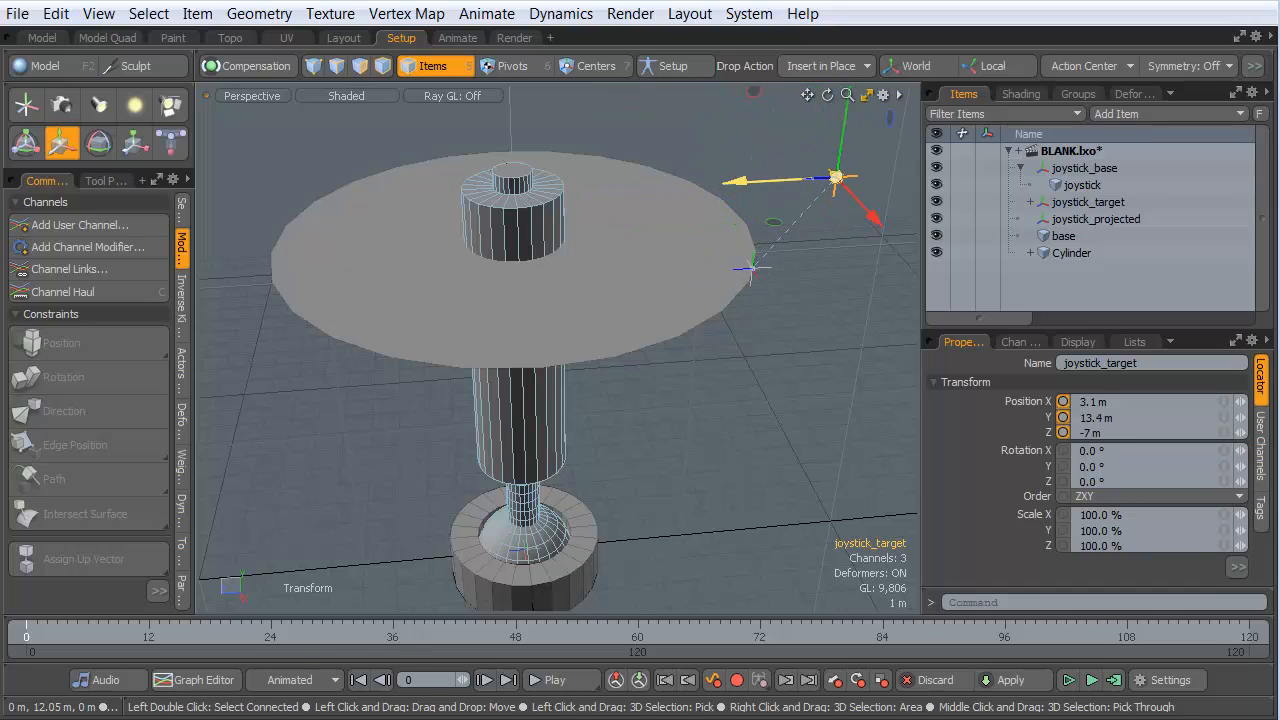
drag(838, 178, 770, 178)
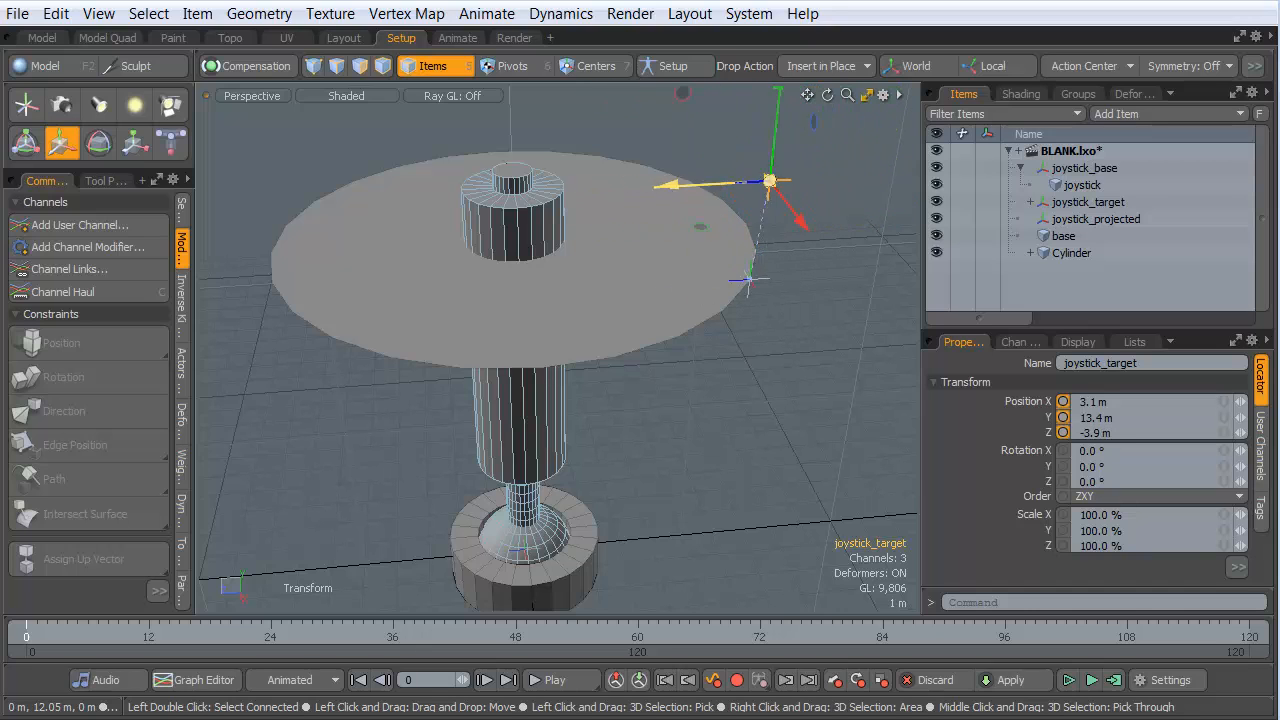
drag(770, 182, 718, 182)
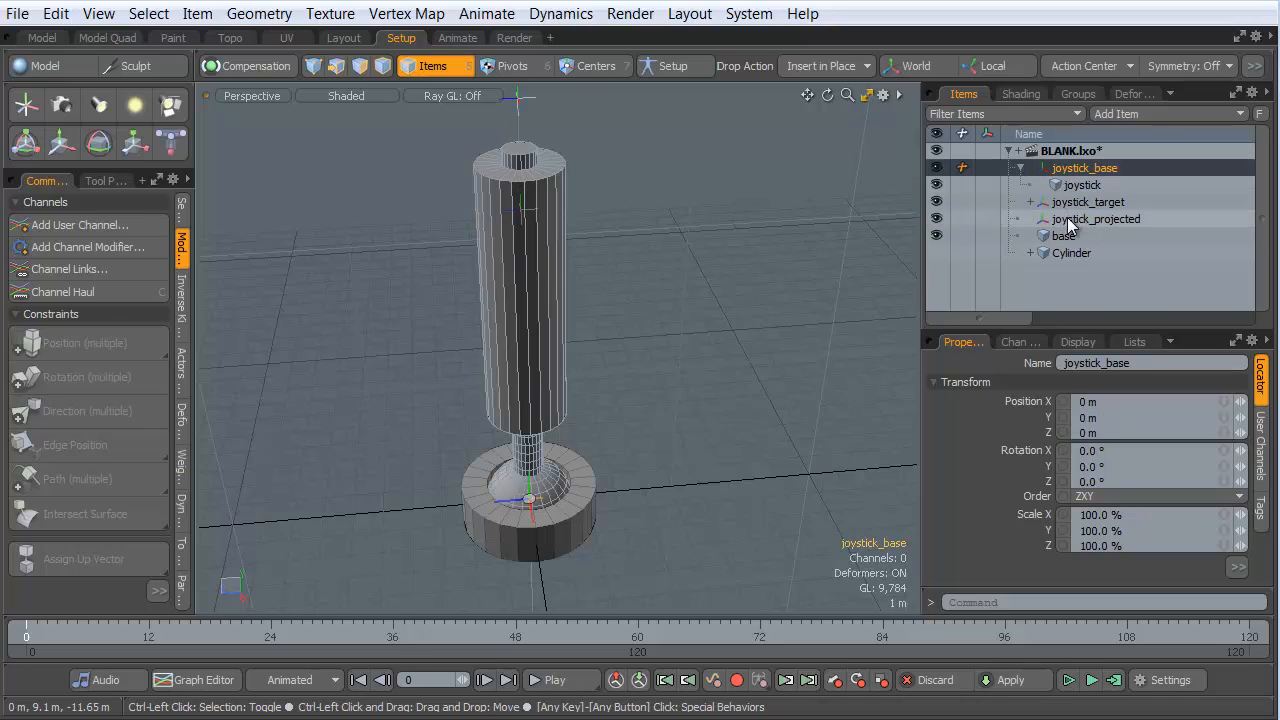
- Aim joystick_base at joystick_projected with a direction constraint, test by dragging the target, and show the disc
click(1095, 219)
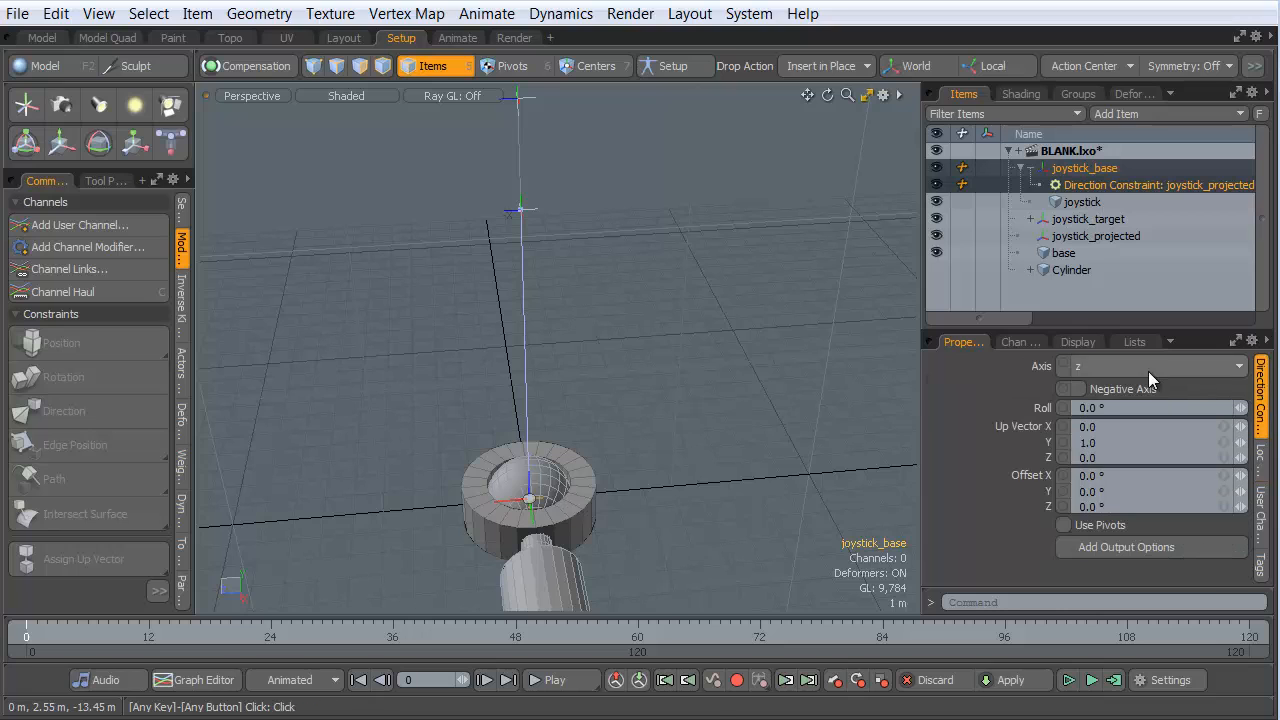
click(1150, 365)
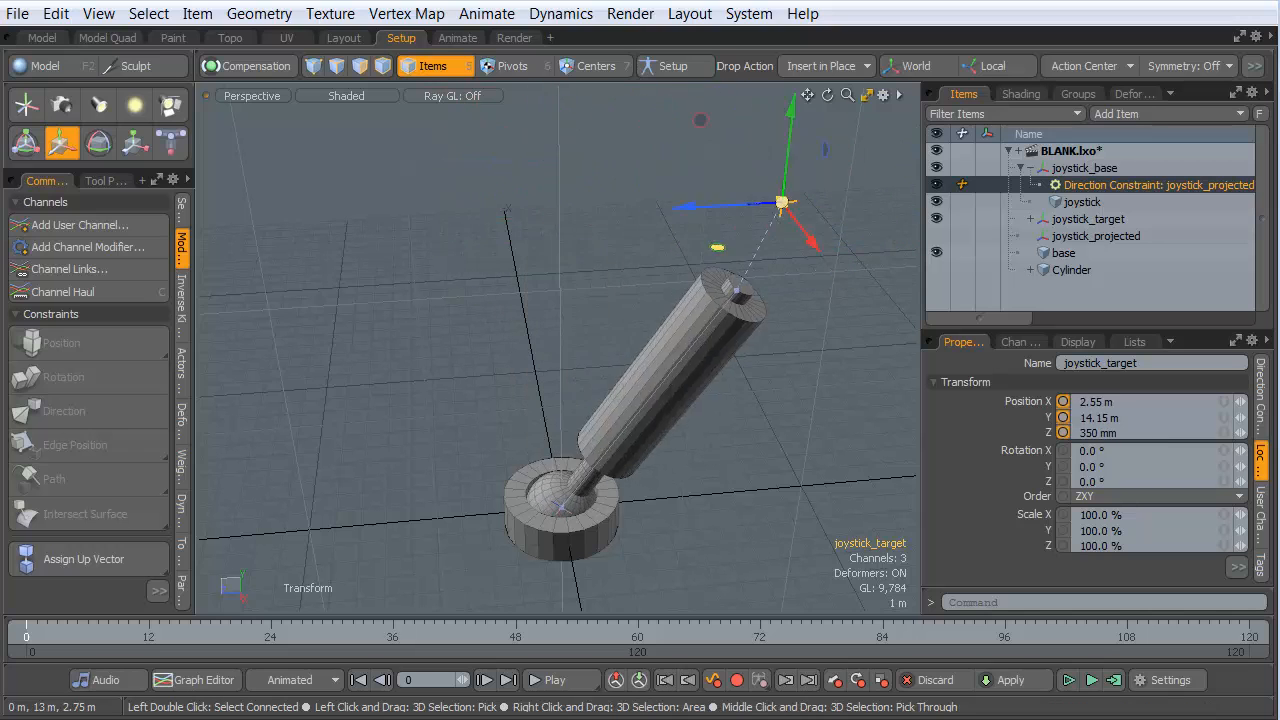
drag(780, 203, 745, 145)
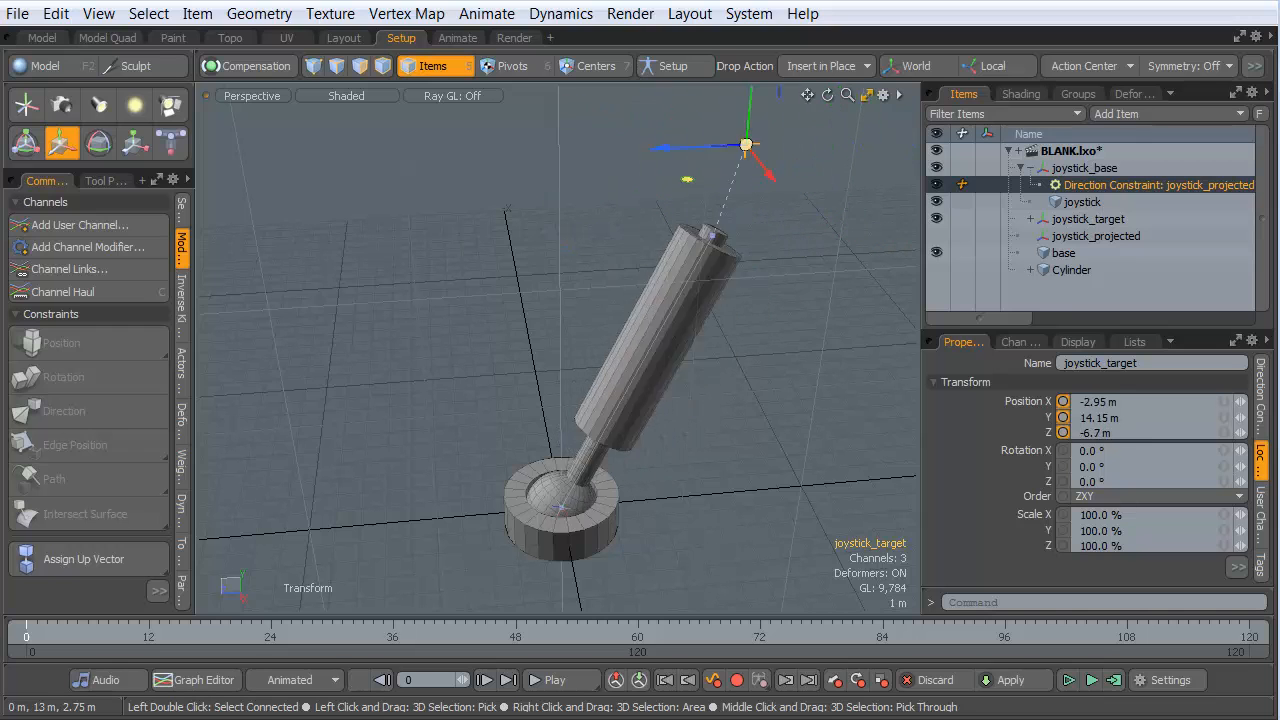
drag(745, 145, 843, 235)
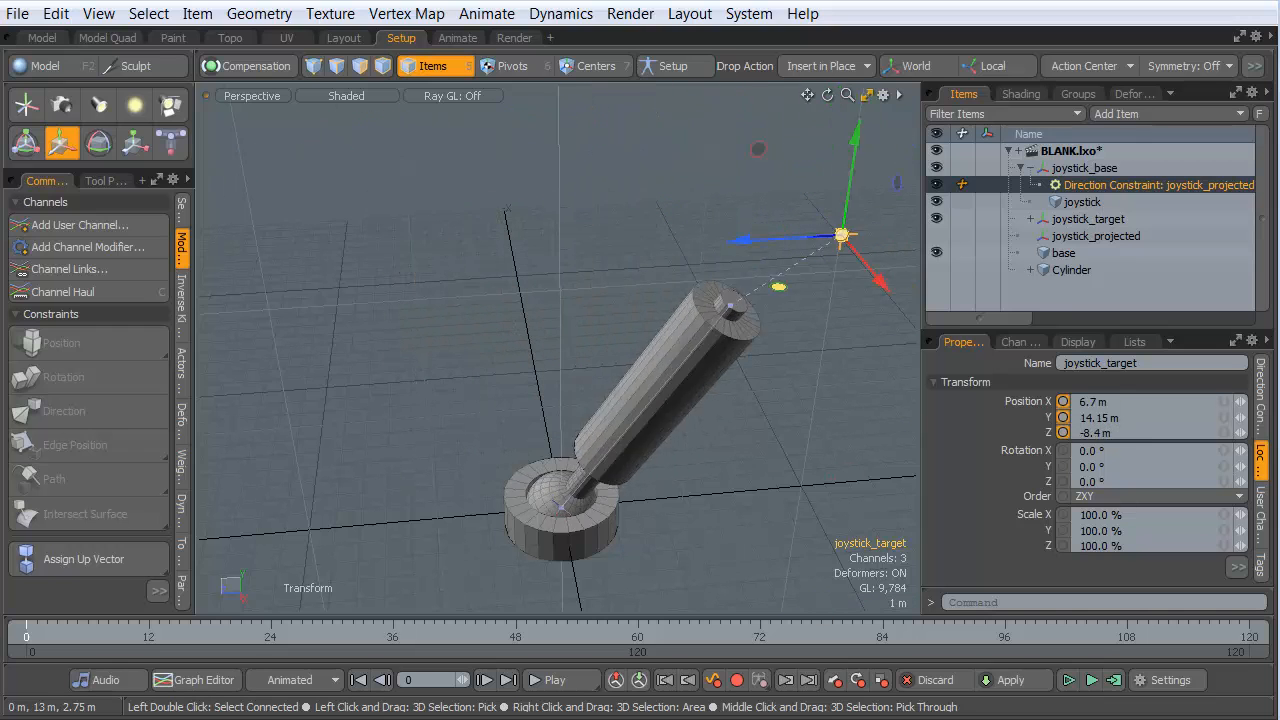
drag(843, 235, 735, 186)
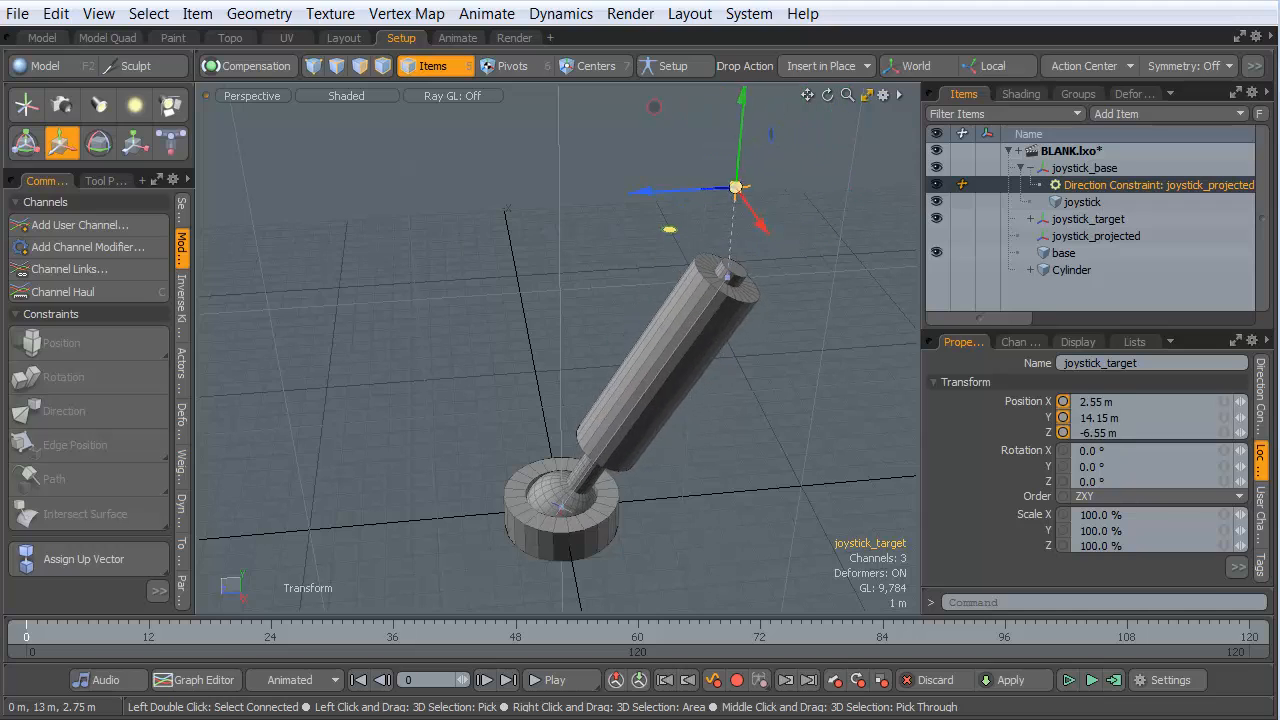
drag(735, 185, 640, 185)
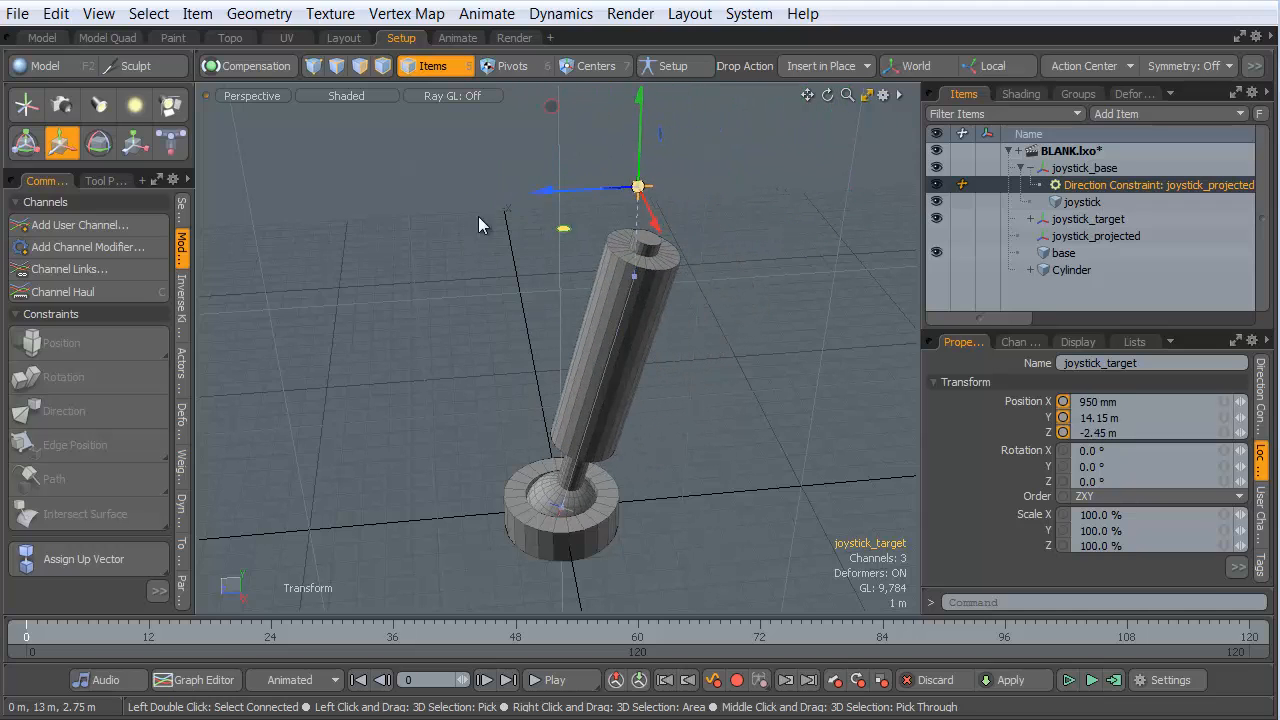
click(1071, 270)
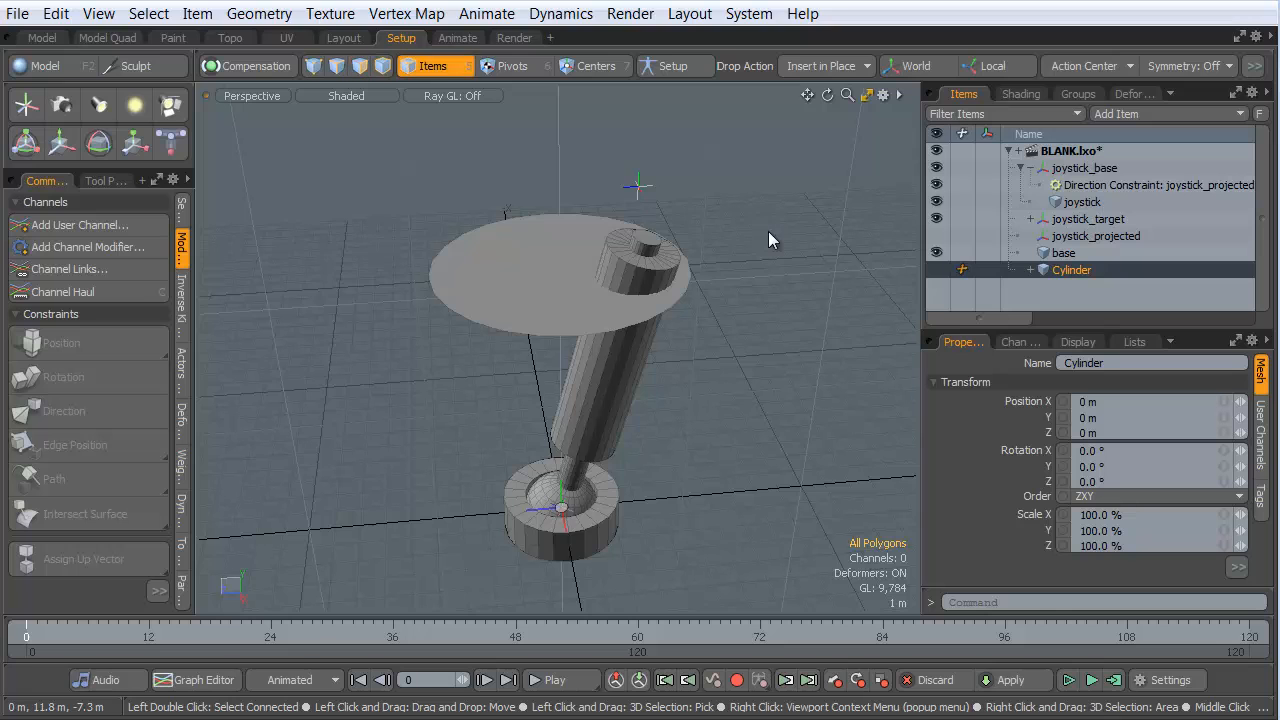
- Select joystick_target and drag it so the stick re-aims at its new position
click(1088, 218)
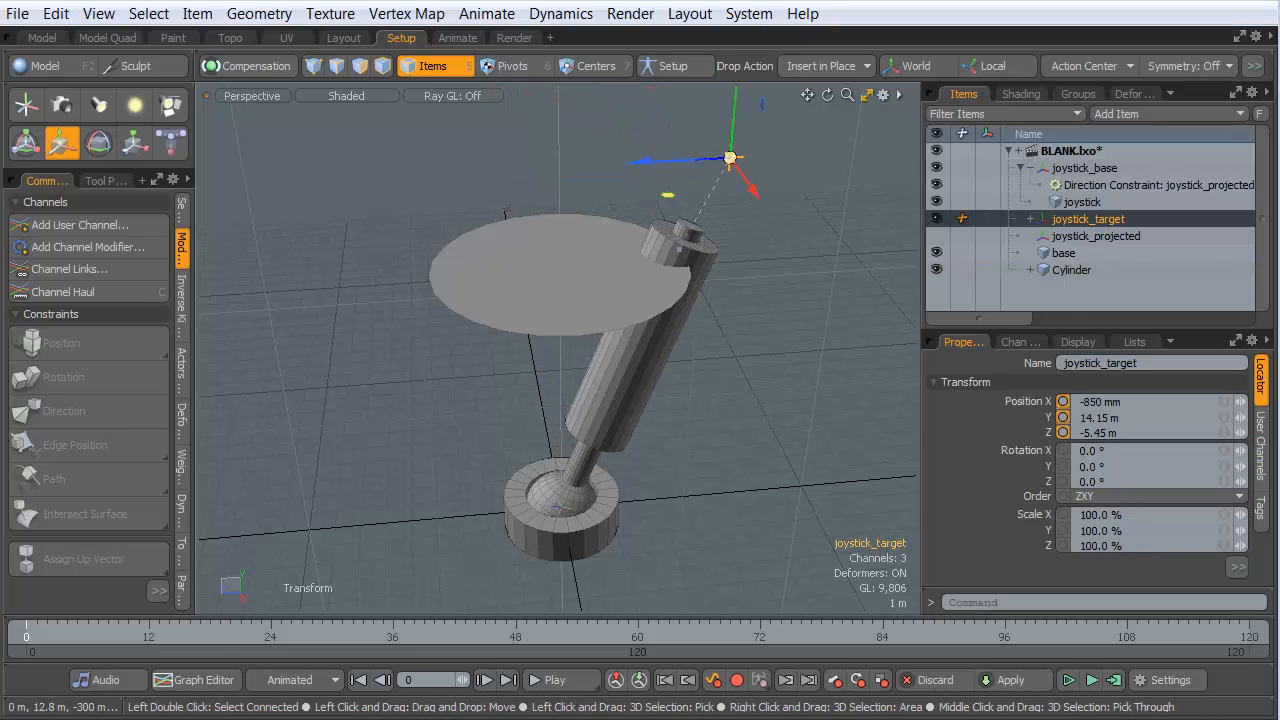
drag(730, 157, 746, 185)
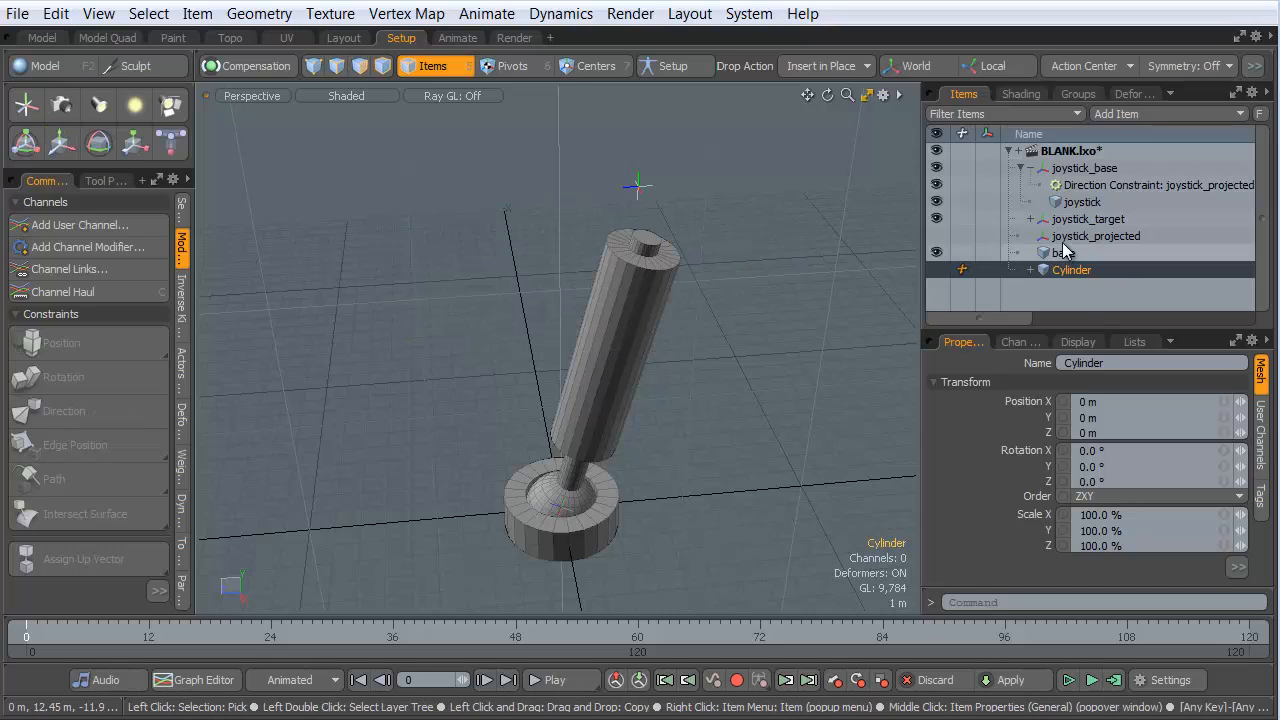
- Rename the Cylinder disc mesh to 'boundaries', then select joystick_target
double_click(1072, 269)
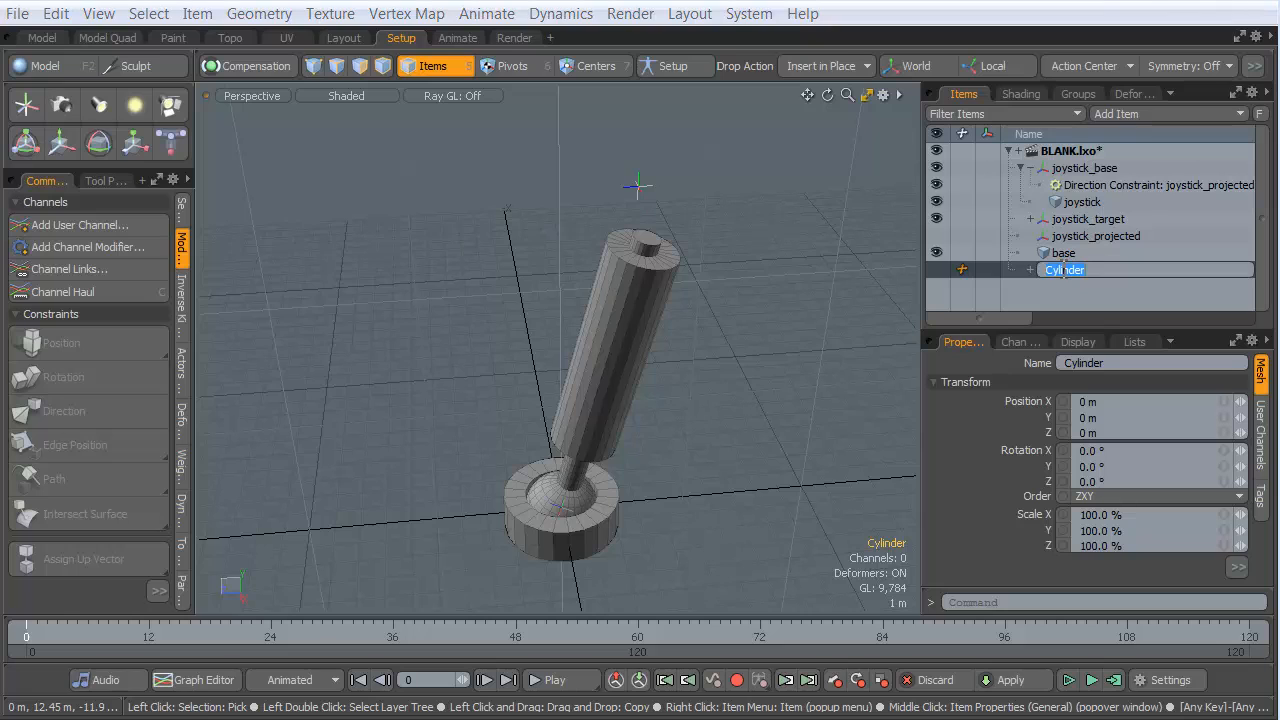
text(boundaries)
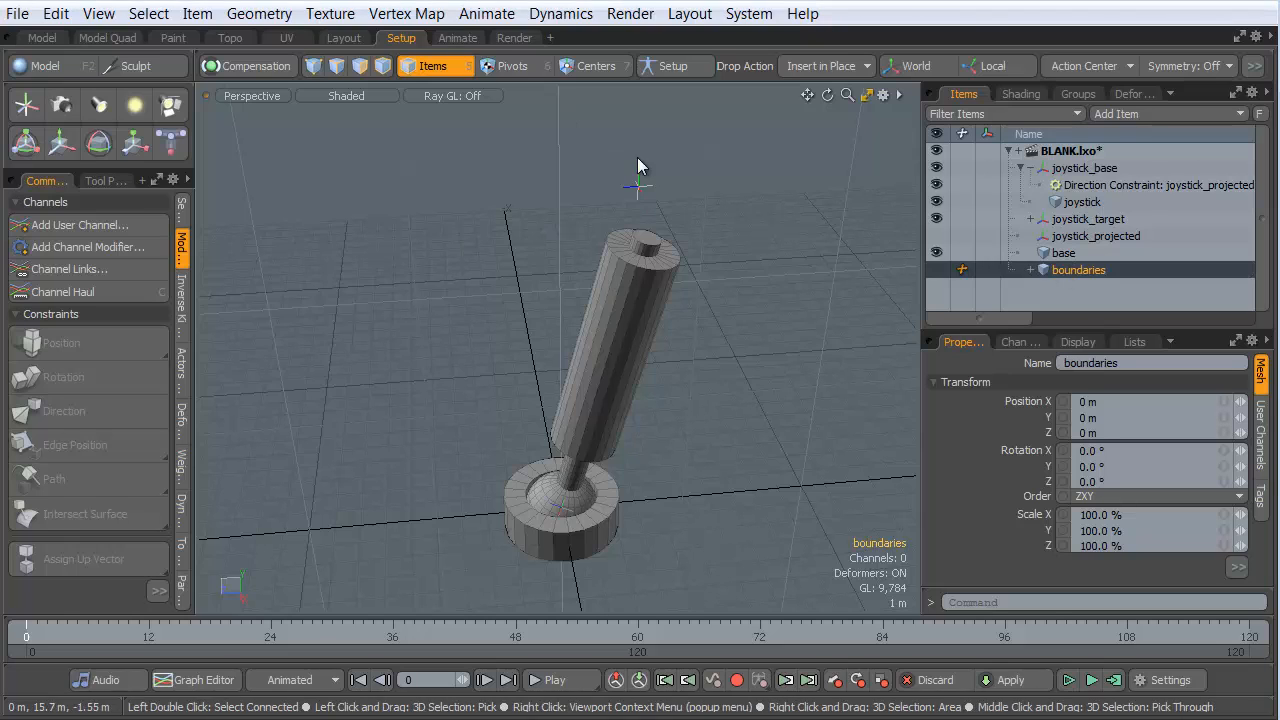
click(1088, 218)
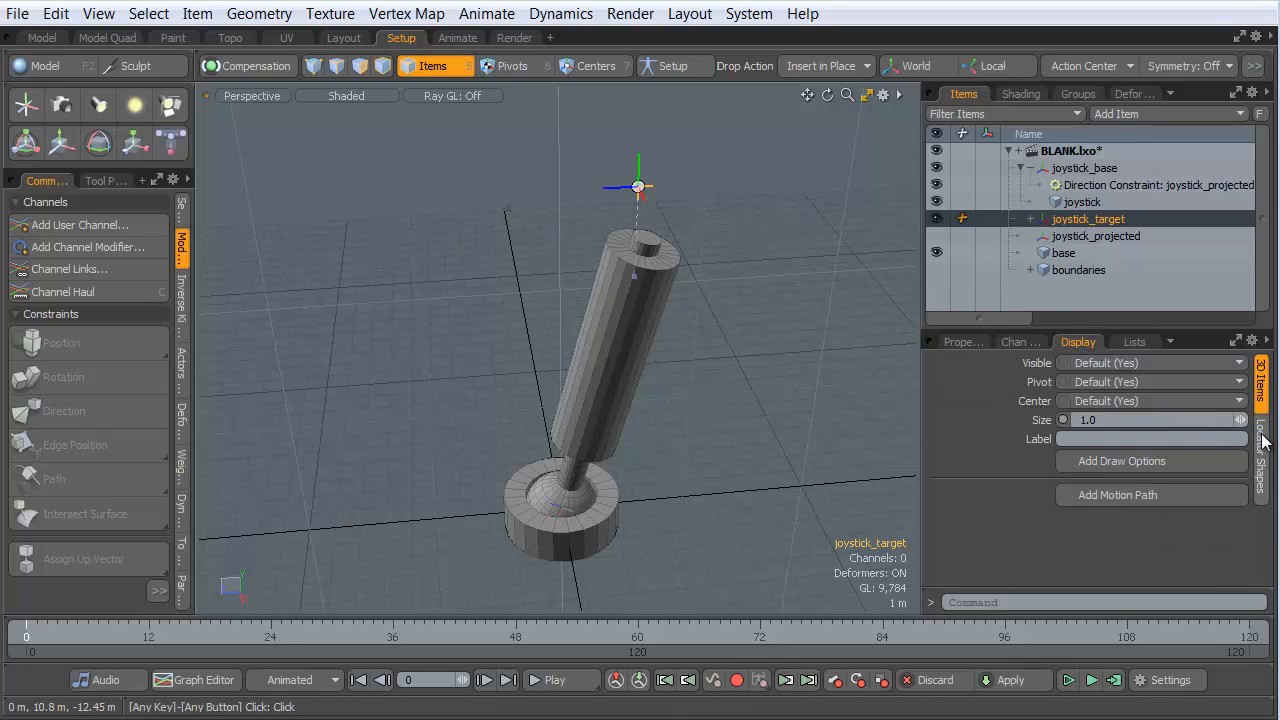
- Make joystick_target's locator shape a solid Box that replaces the default drawing
click(1121, 461)
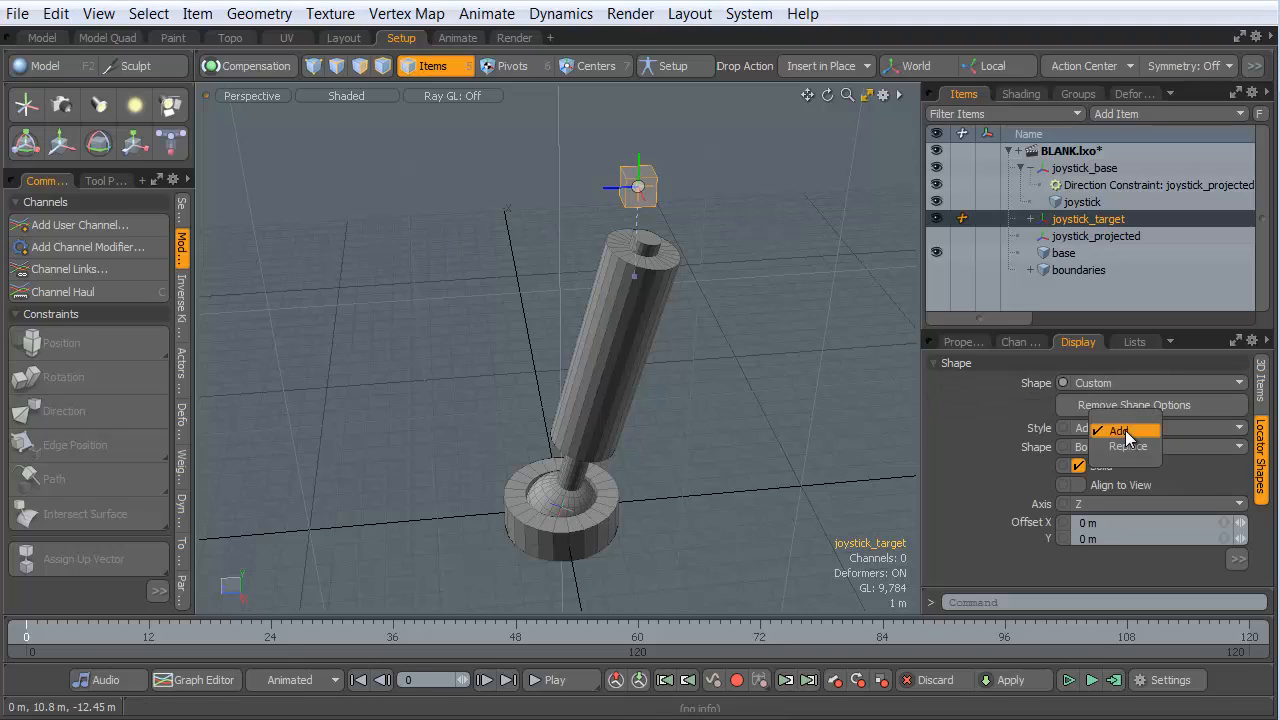
click(1127, 446)
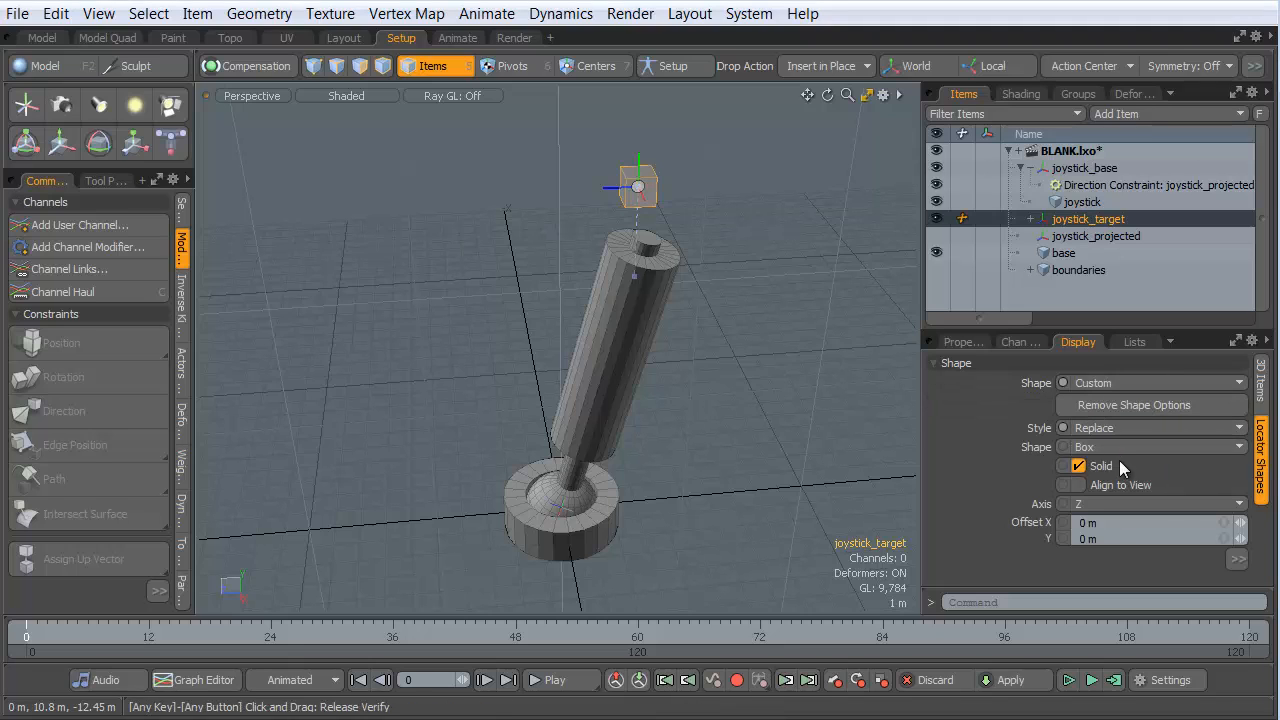